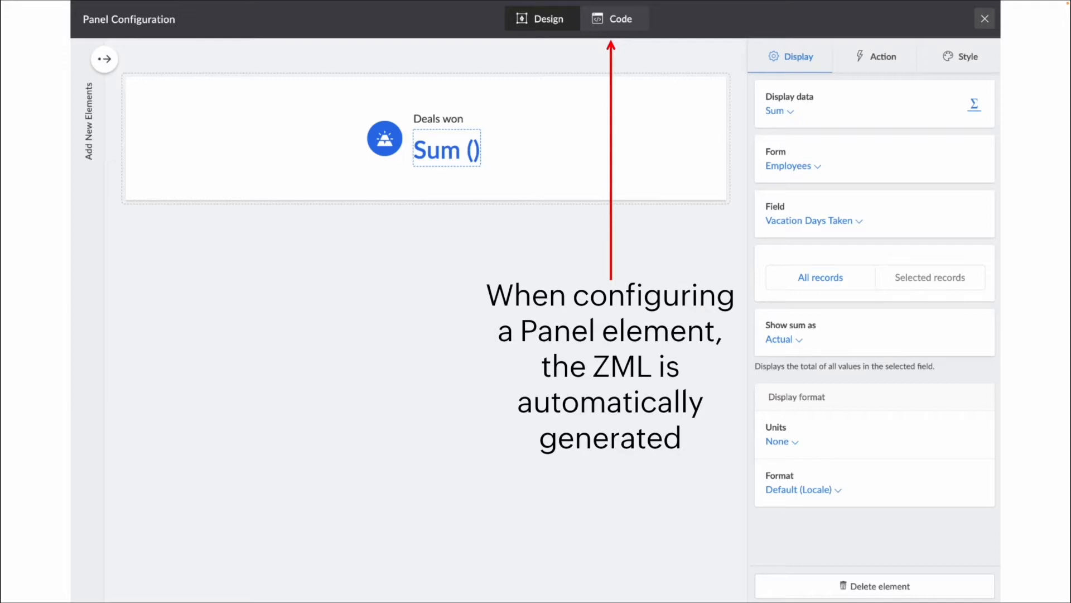
- Add color='#2f9ab5' to the text tag and refresh so John Smith renders teal-blue
left_click(614, 19)
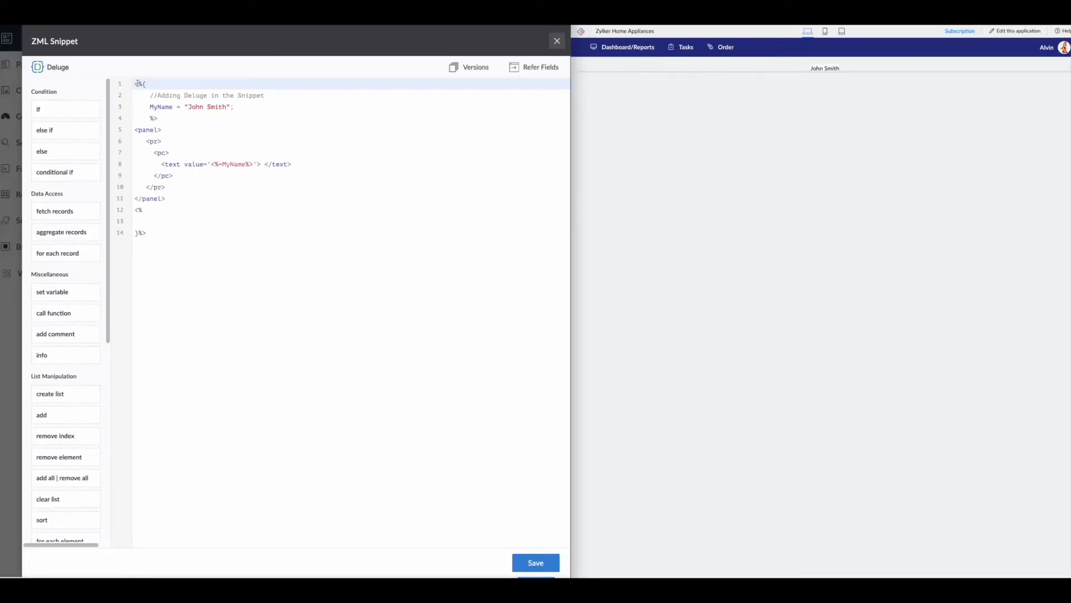
left_click_drag(147, 83, 157, 117)
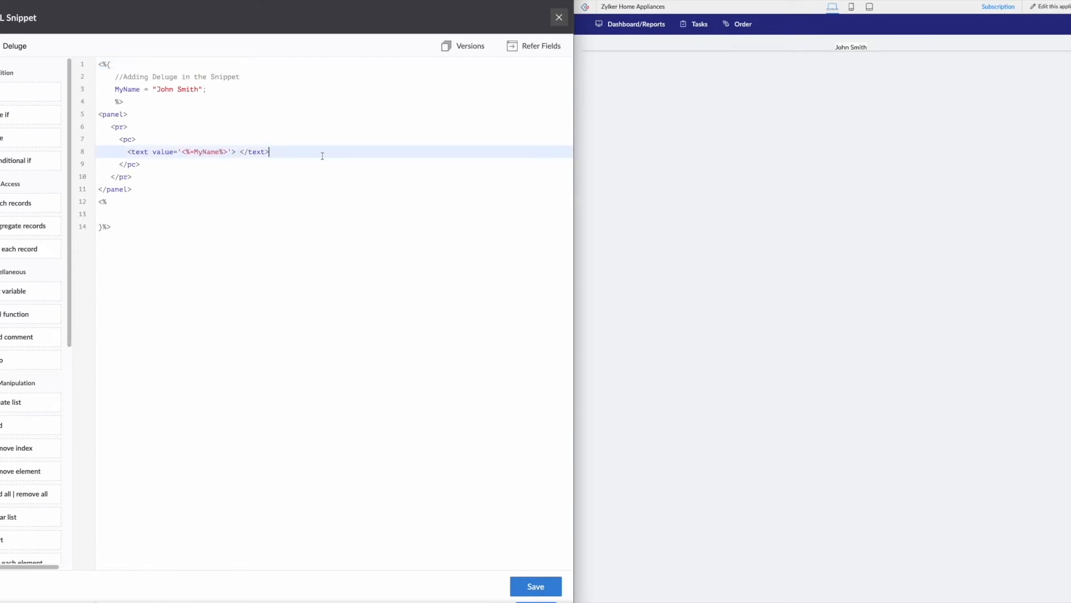
mouse_move(167, 140)
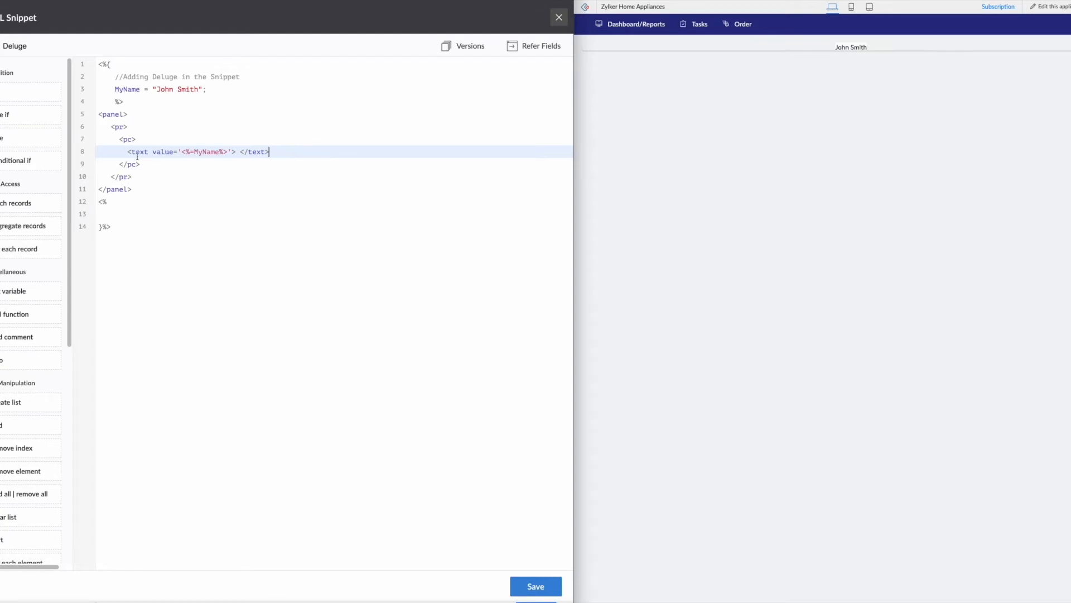
mouse_move(873, 263)
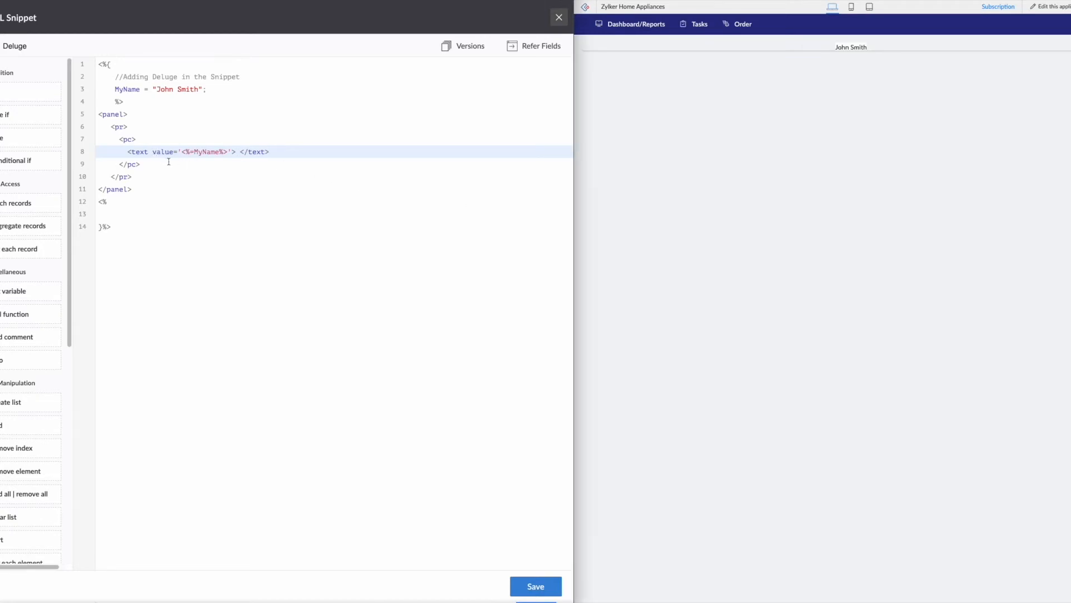
type("color='")
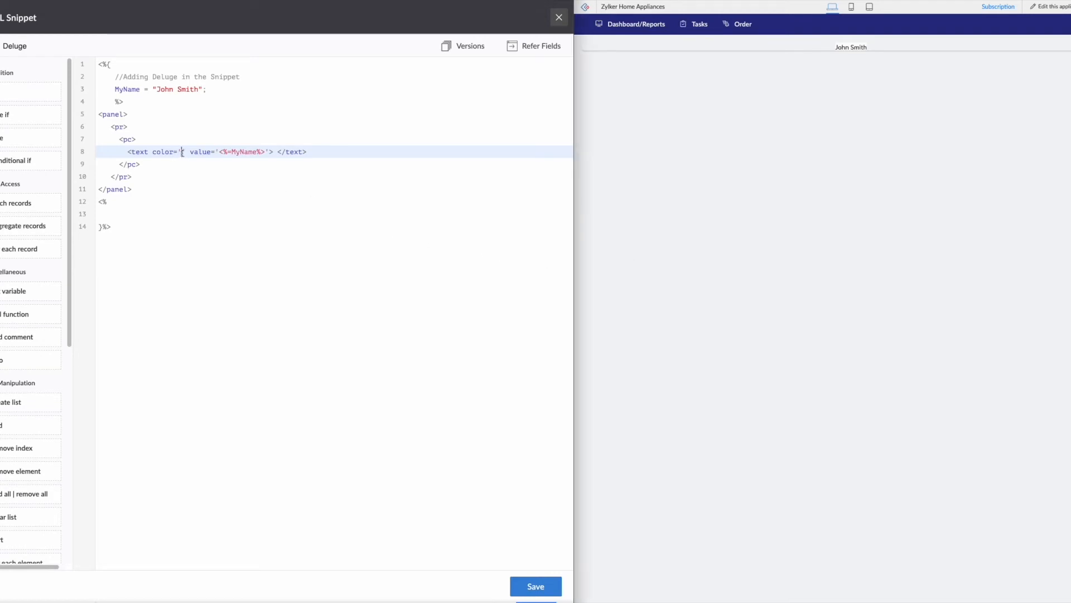
mouse_move(202, 189)
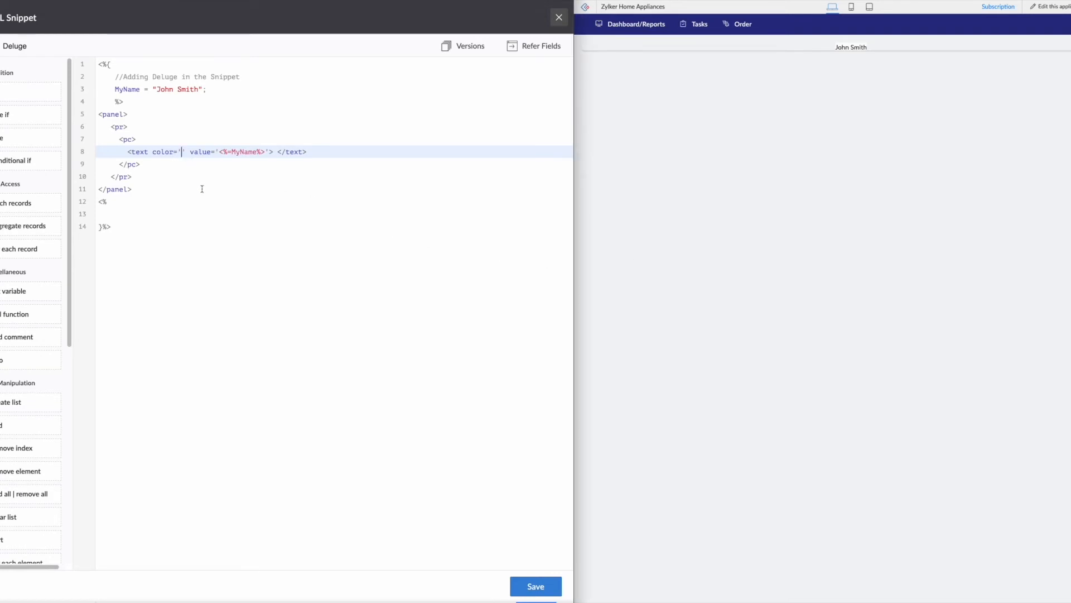
type("#2")
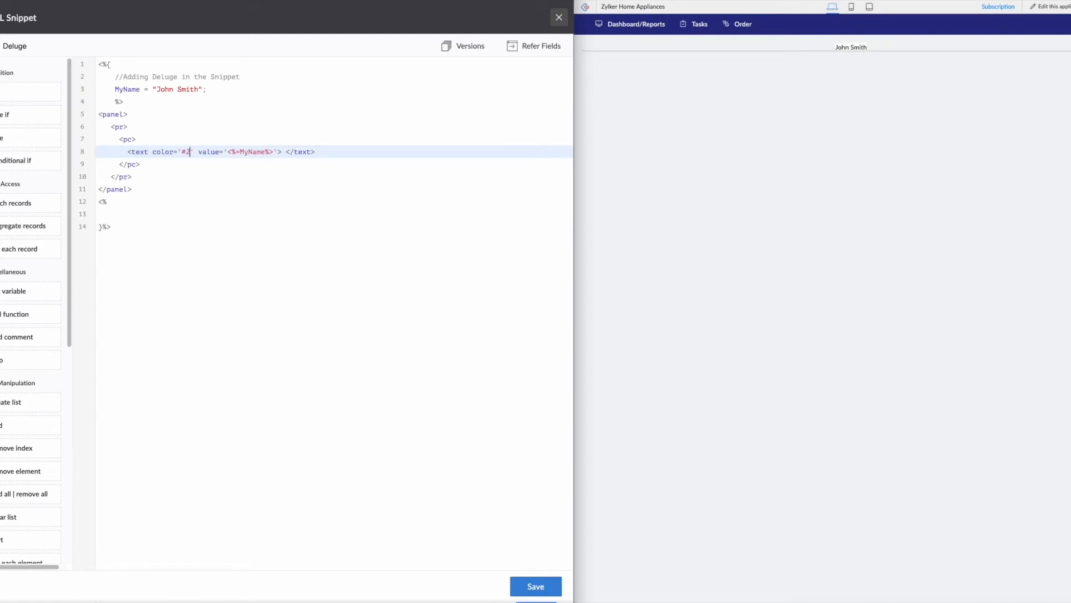
type("f9")
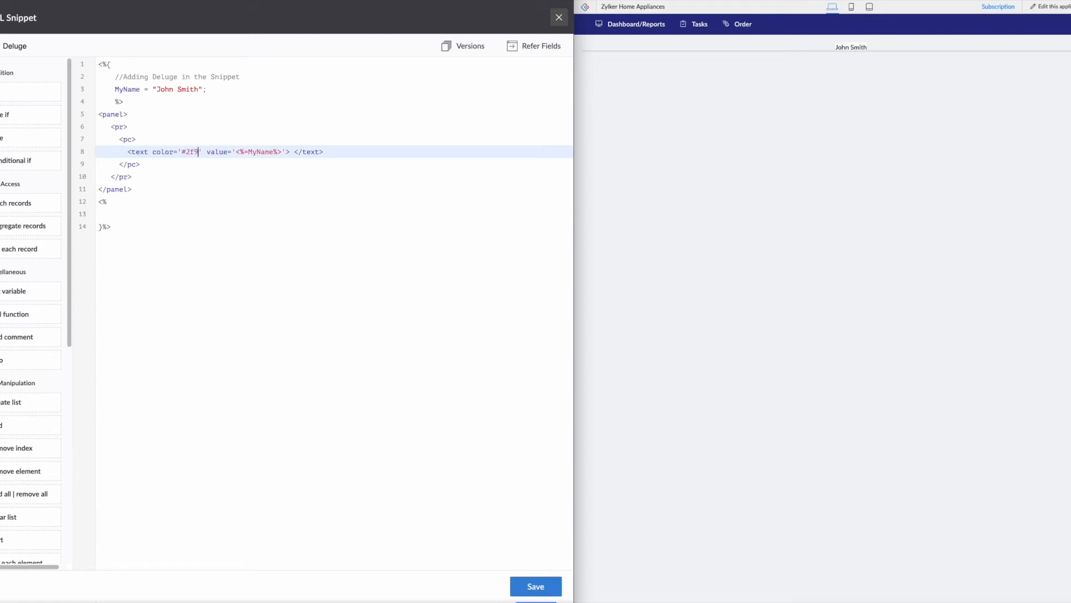
type("ab5")
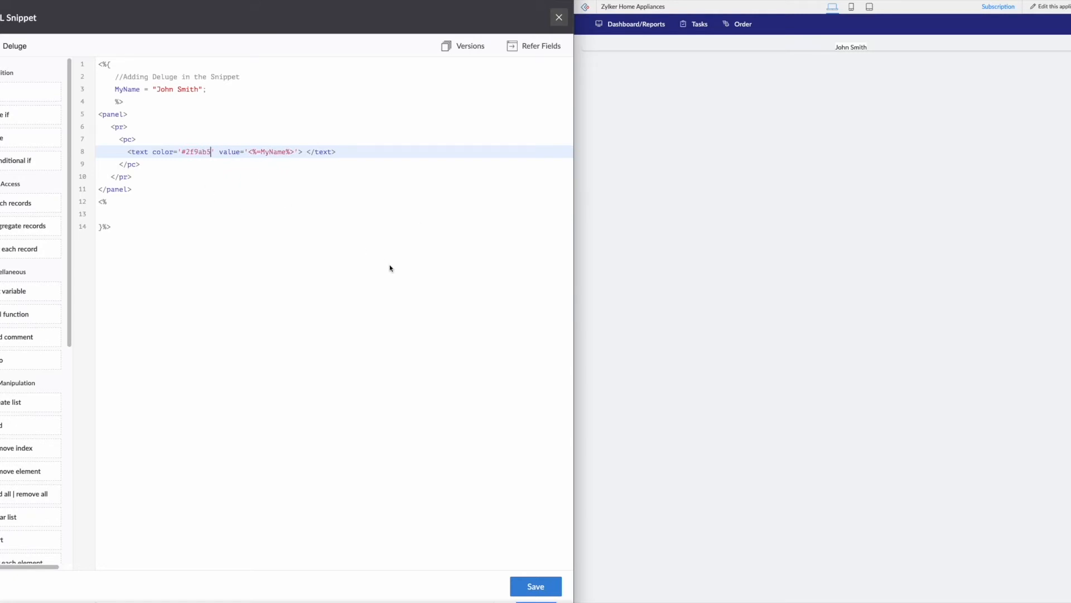
left_click(536, 586)
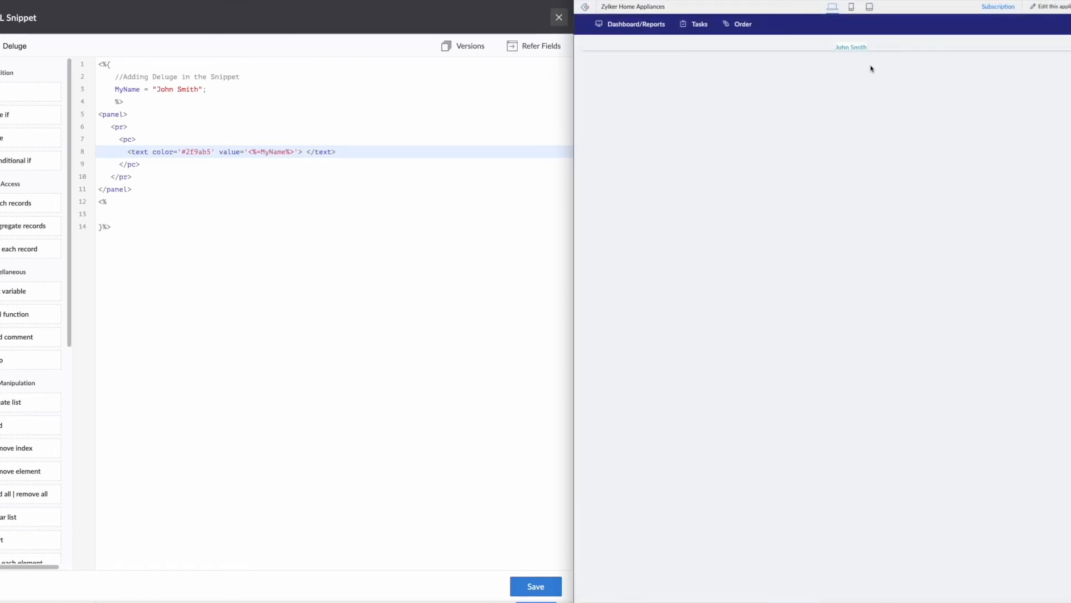
mouse_move(483, 308)
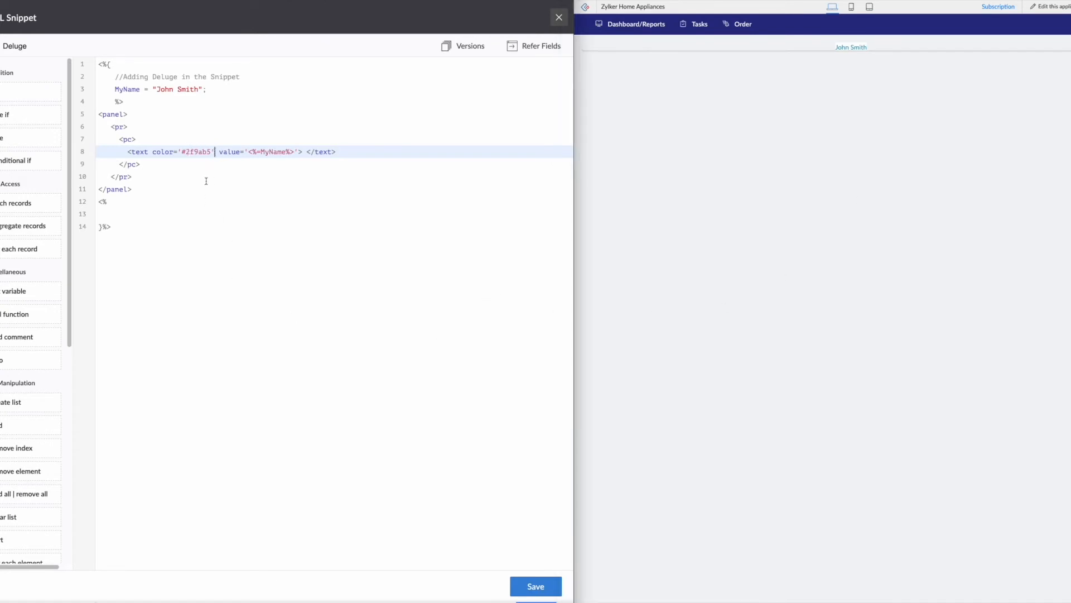
mouse_move(172, 175)
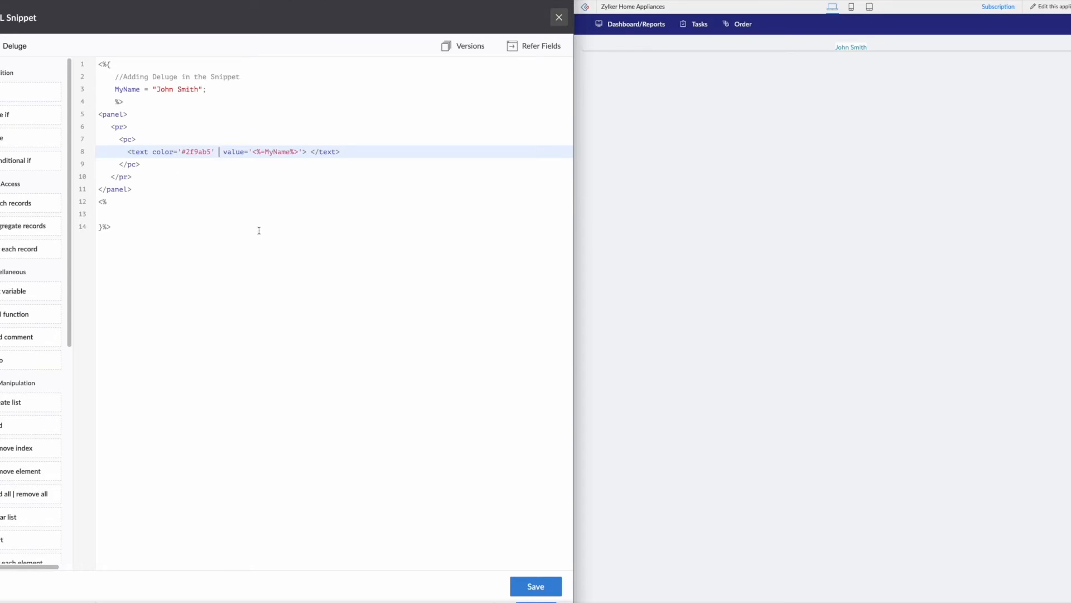
- Give the text size '36px' and uppercase 'false'
type("size='3")
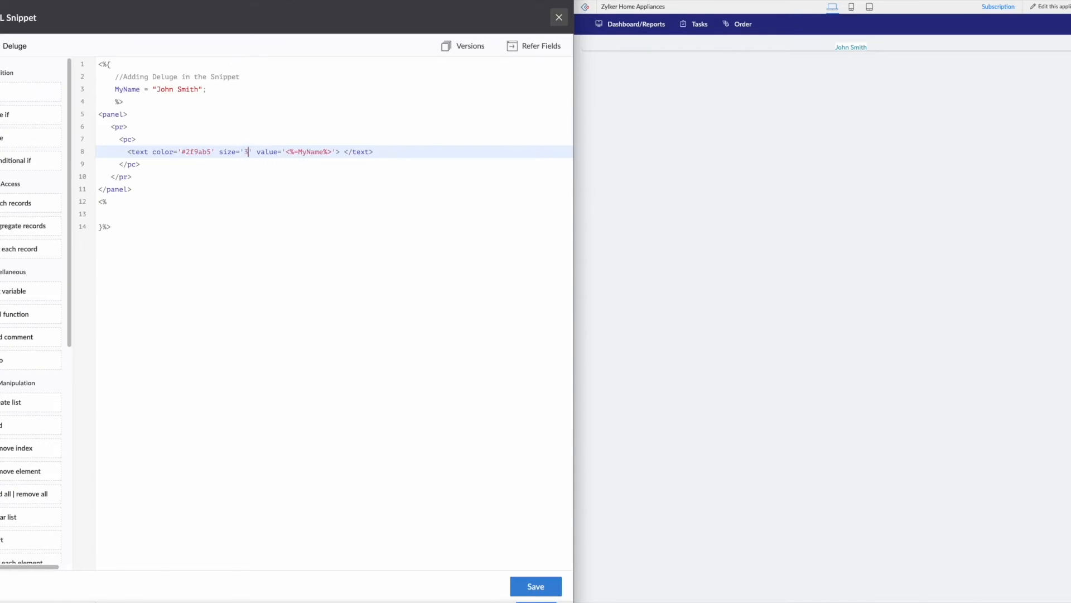
type("36px")
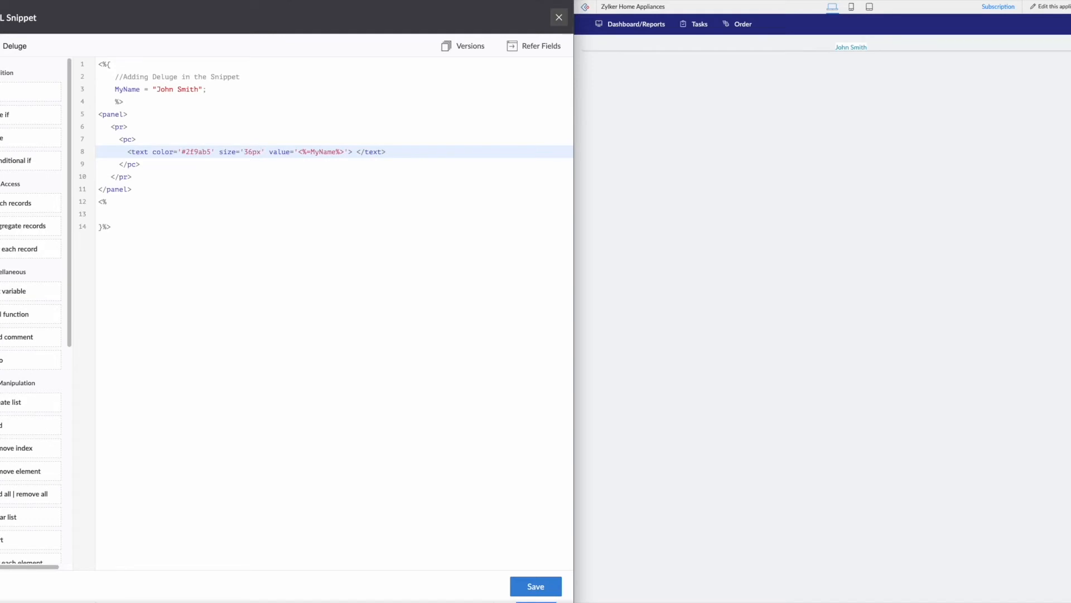
left_click(267, 152)
type("uppercase='")
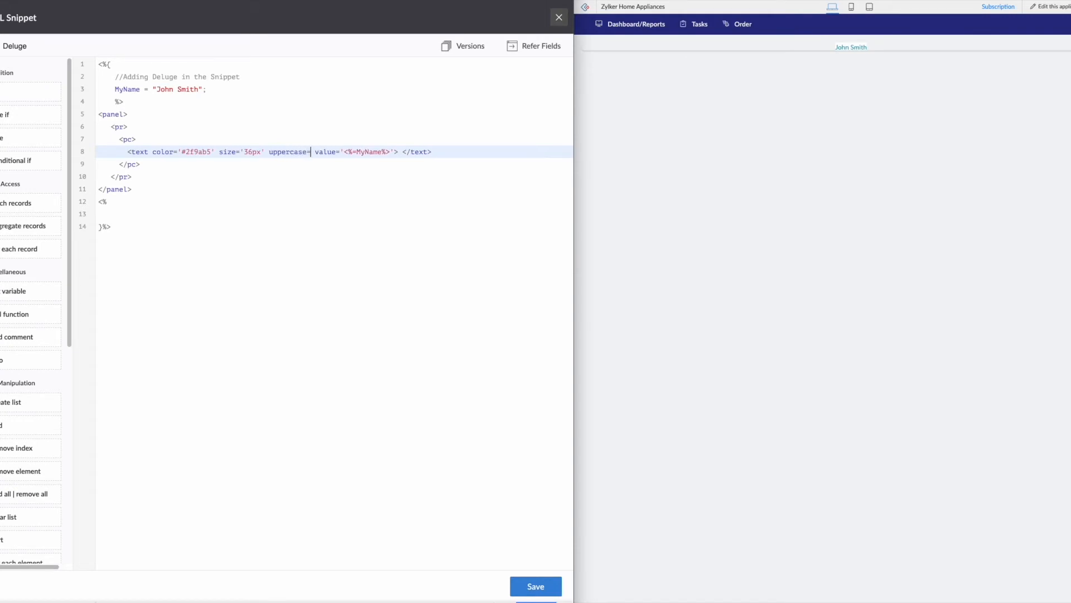
type("'fal")
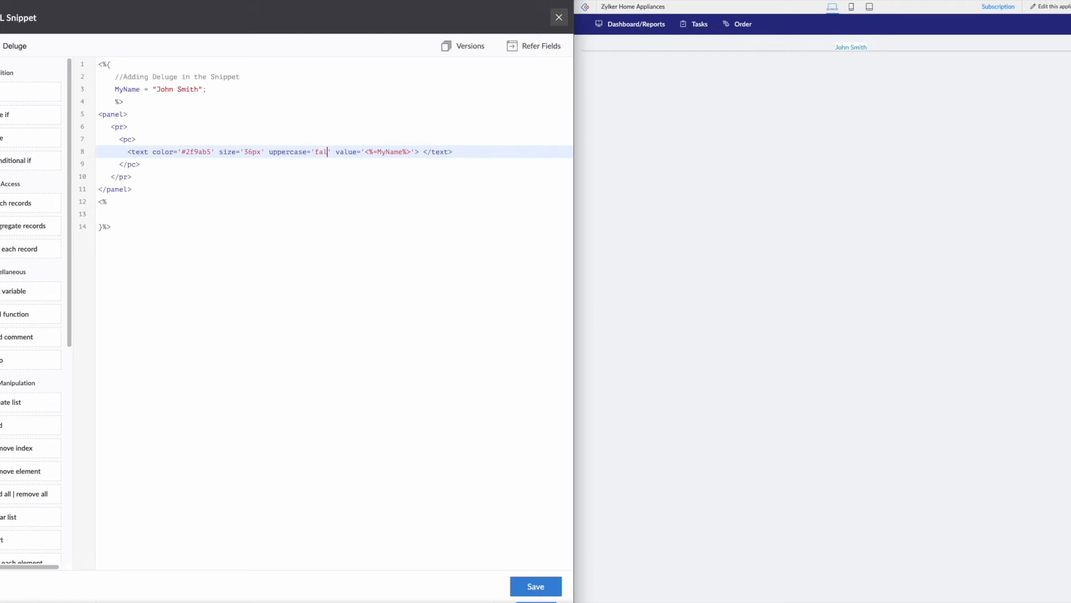
type("se")
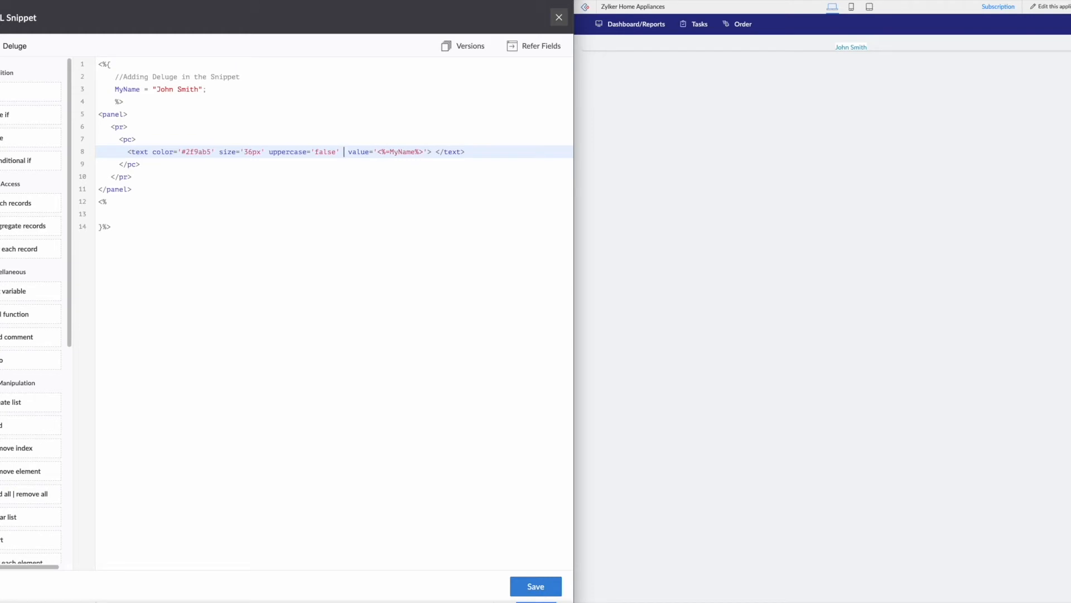
- Add bold 'true', type 'Text' and begin a bgColor attribute
type("bold=")
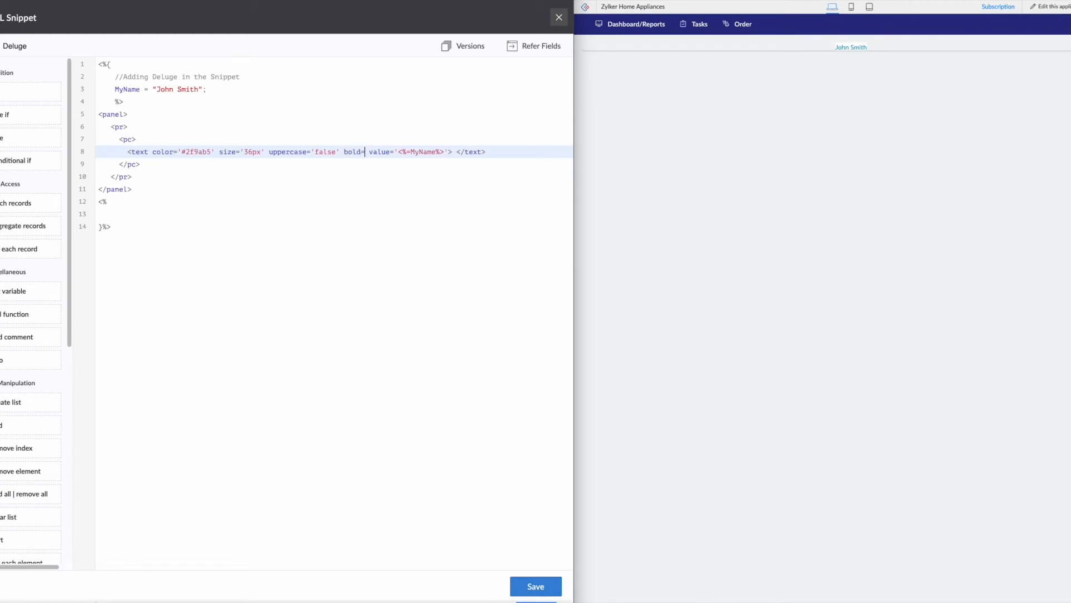
type("true")
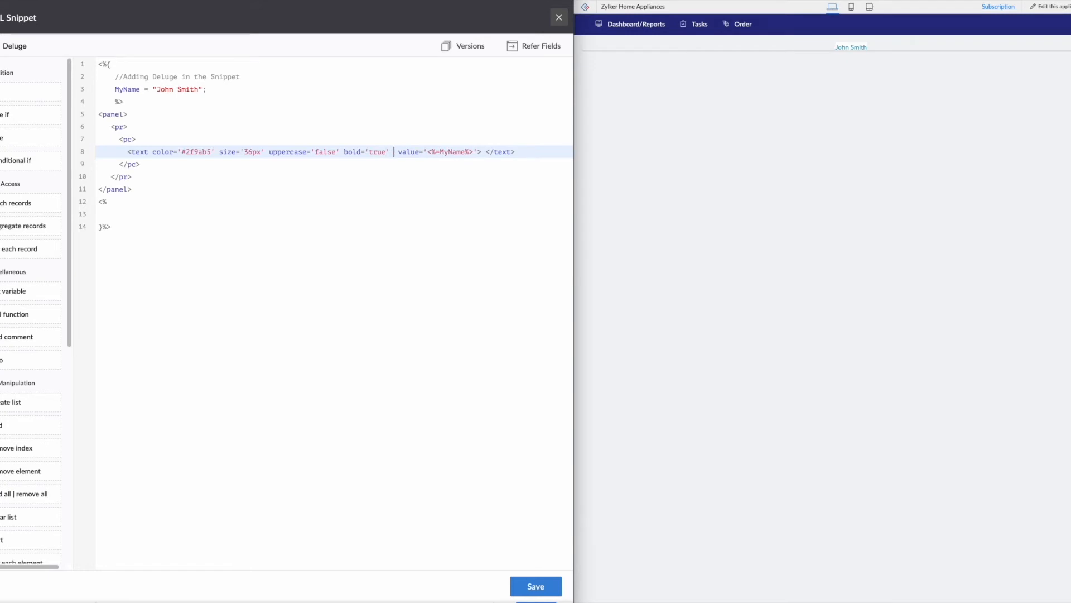
type("type=")
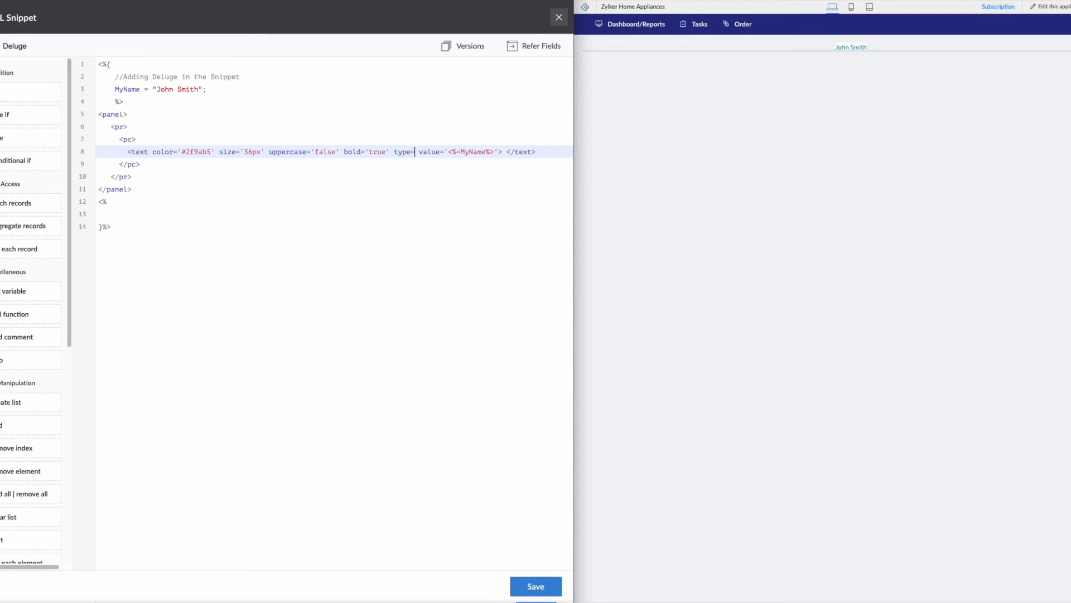
type("Text")
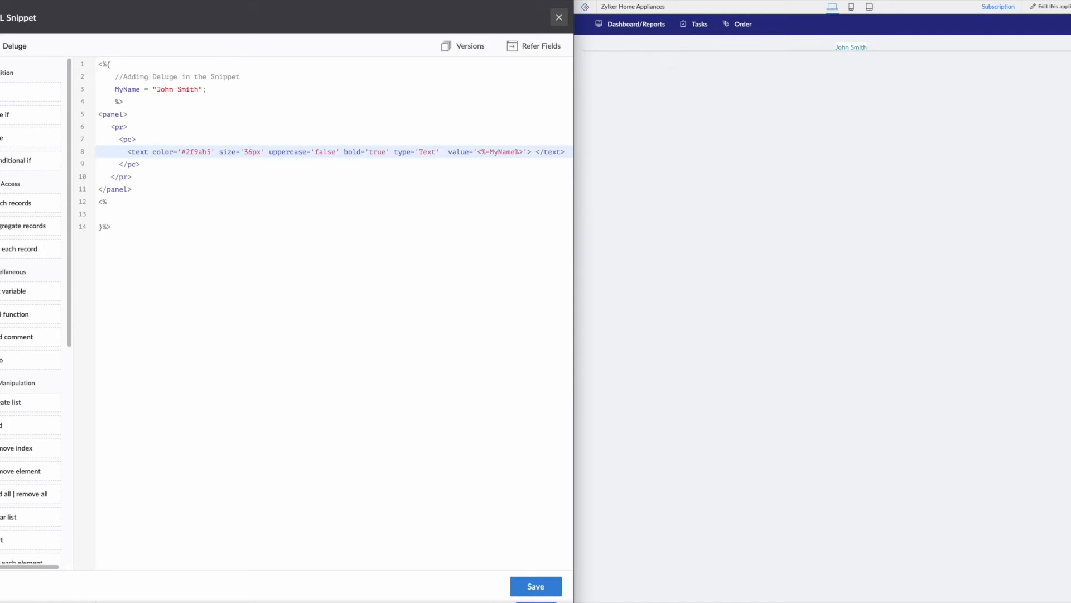
type("bgColor='#'")
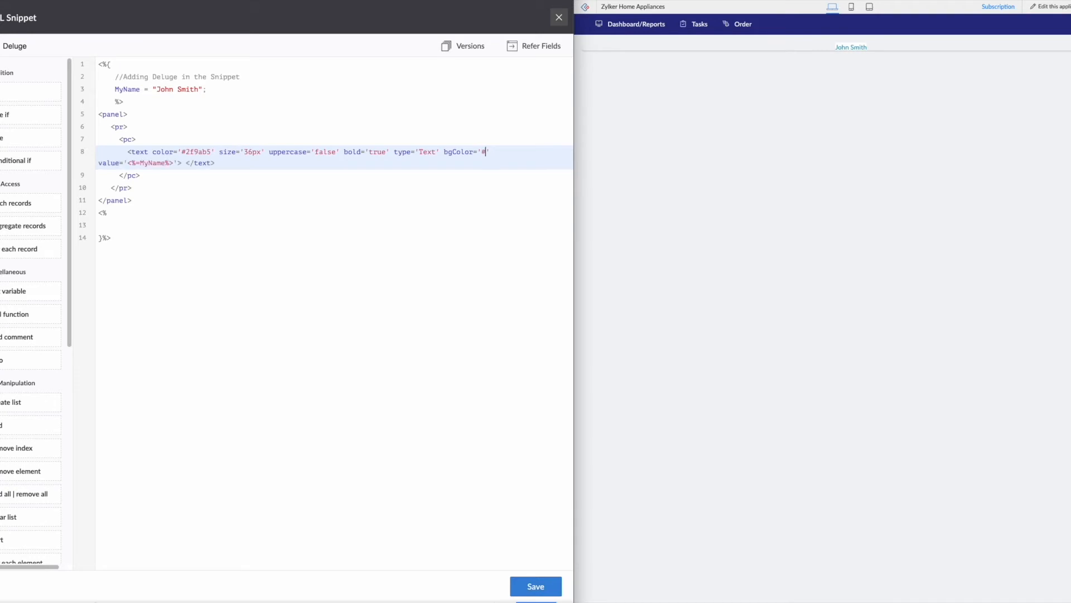
- Set bgColor to '#DADADA' and reload the preview showing John Smith large on grey
type("DADADA")
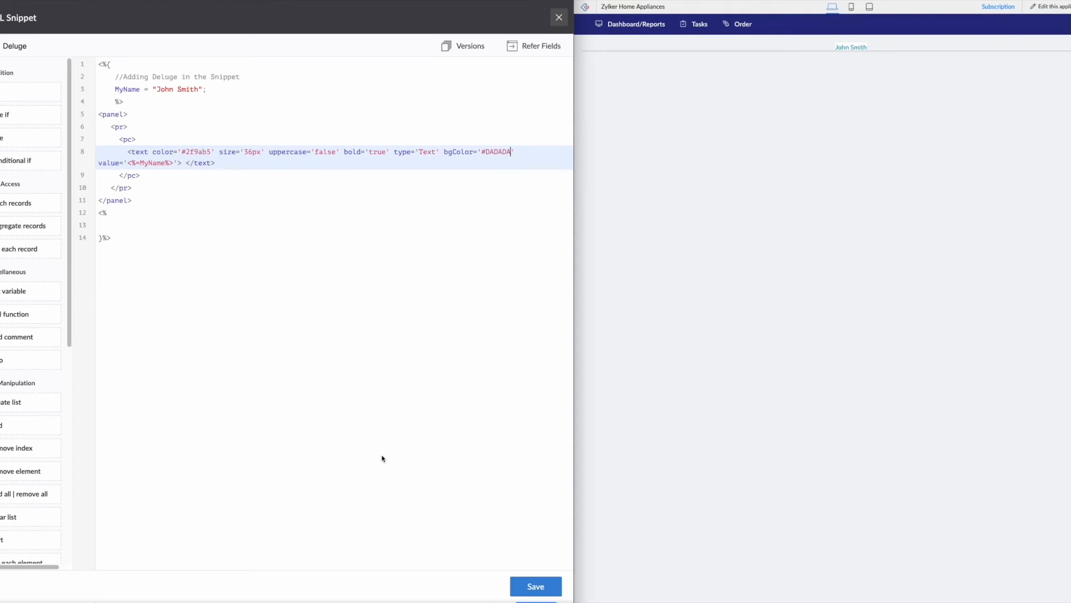
mouse_move(347, 407)
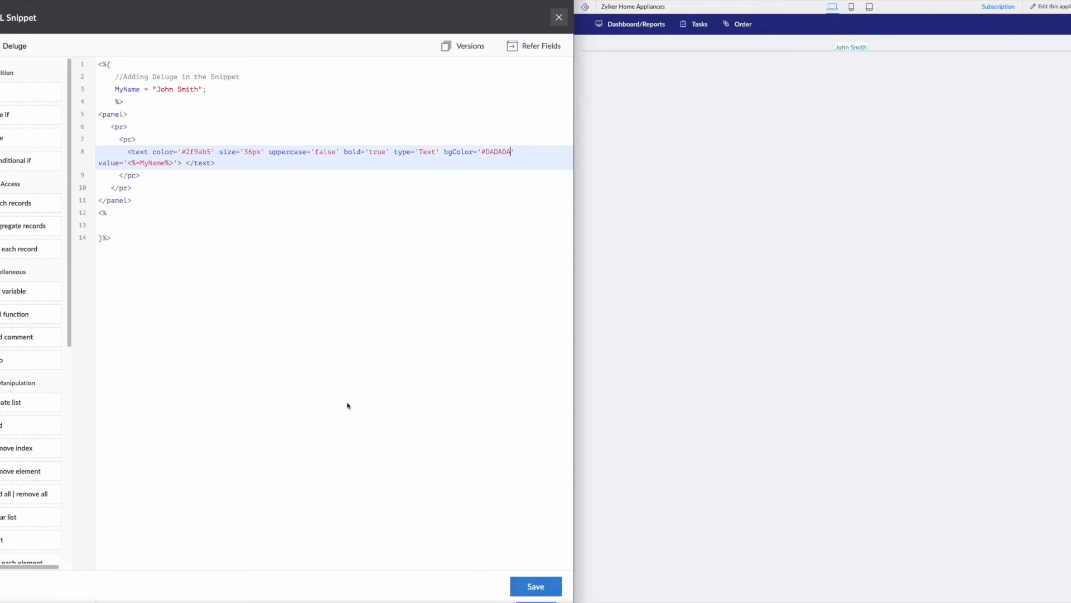
left_click(536, 585)
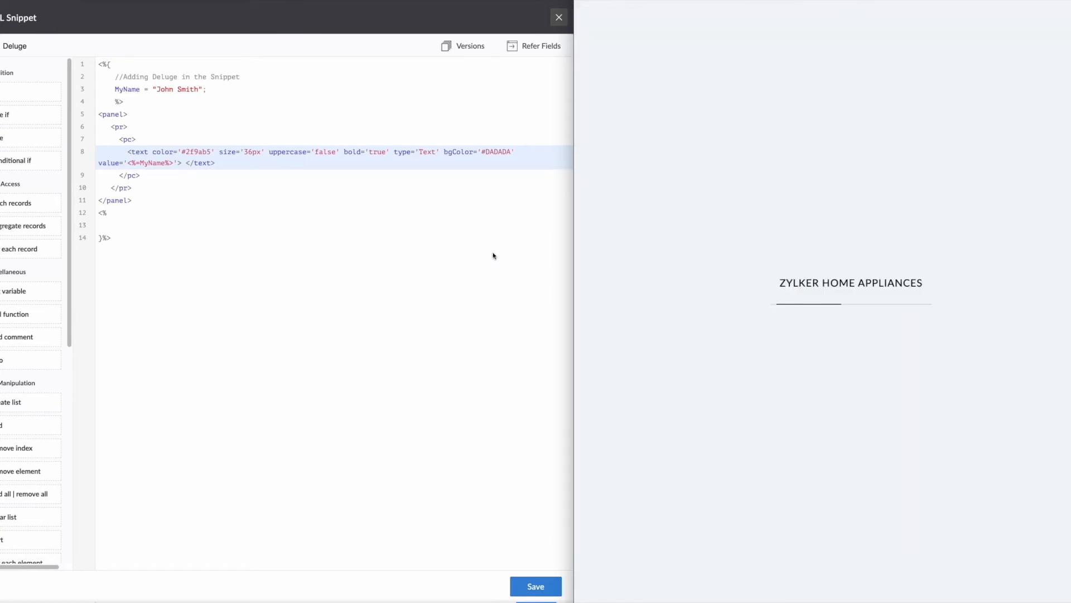
left_click(536, 586)
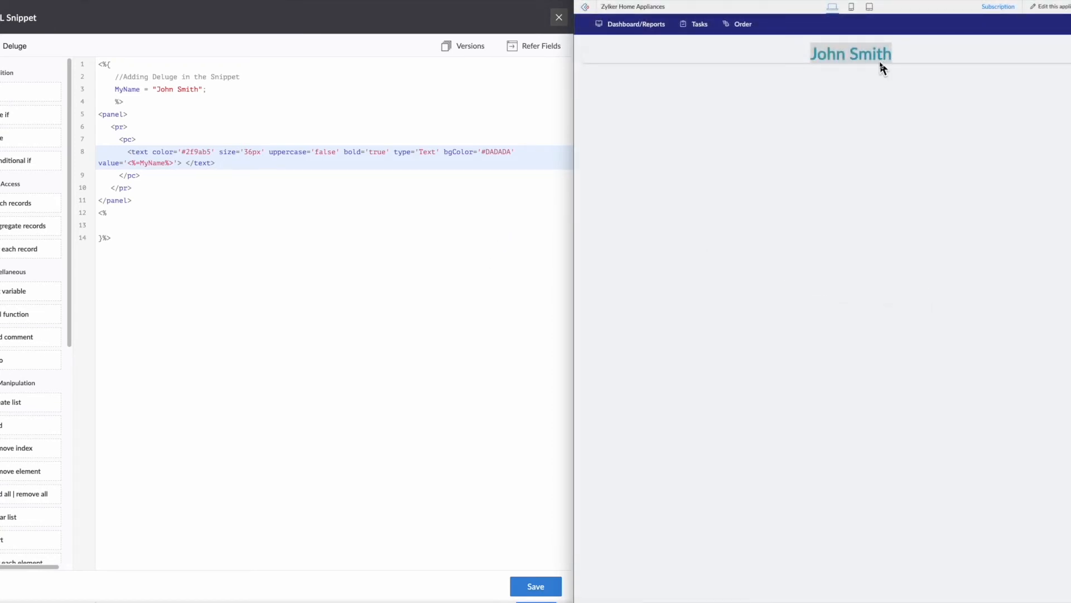
mouse_move(818, 105)
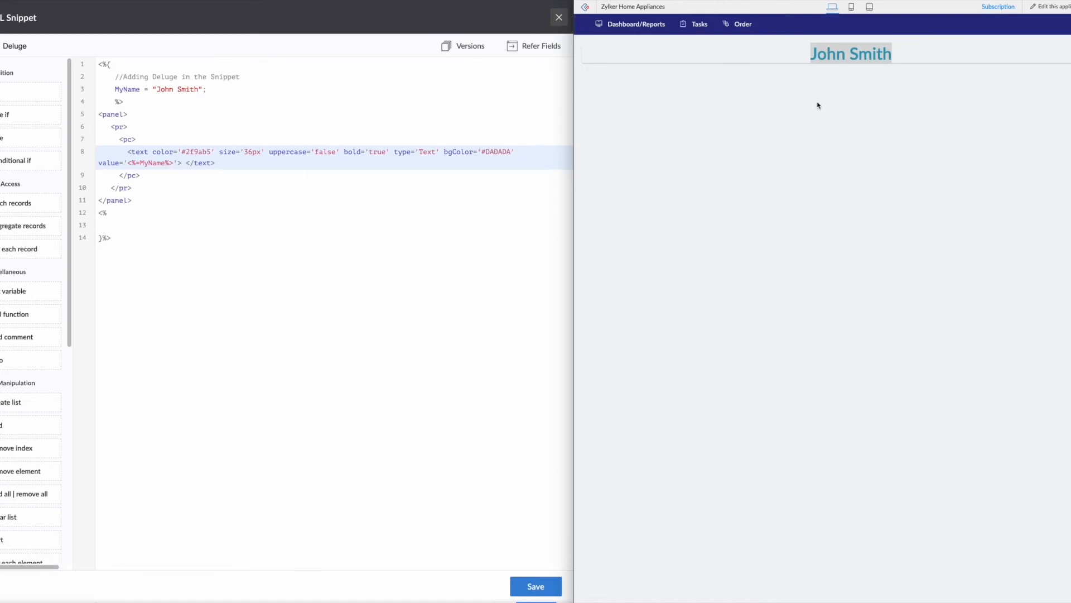
mouse_move(850, 89)
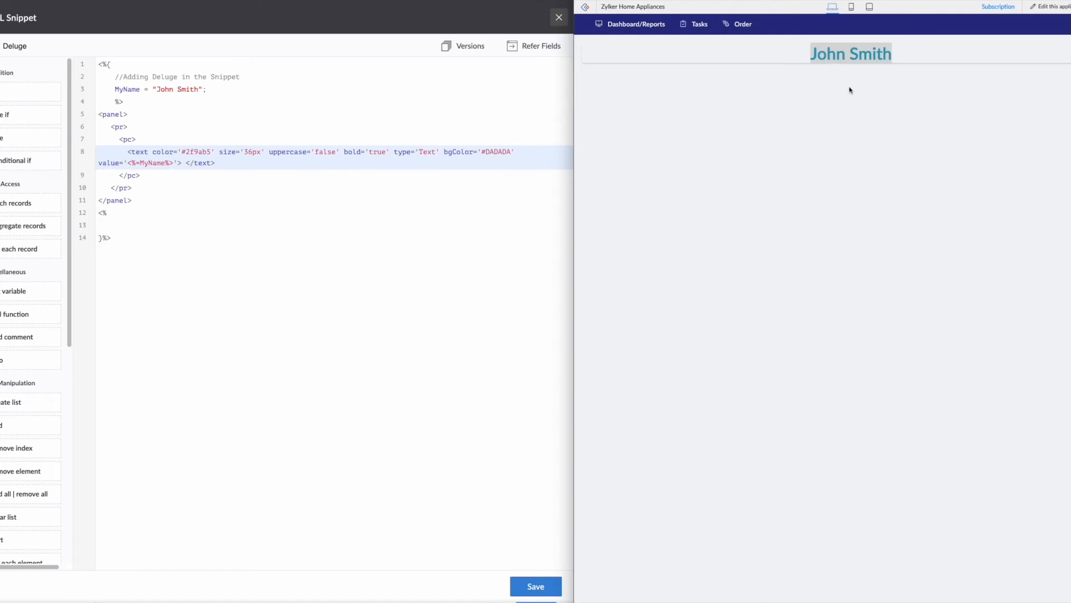
mouse_move(841, 92)
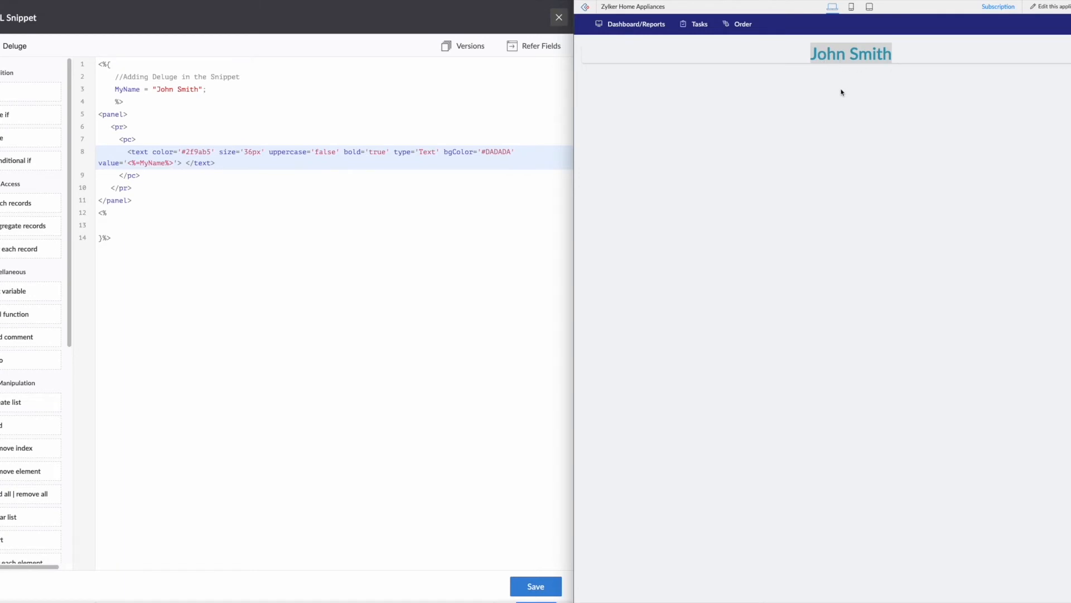
mouse_move(807, 128)
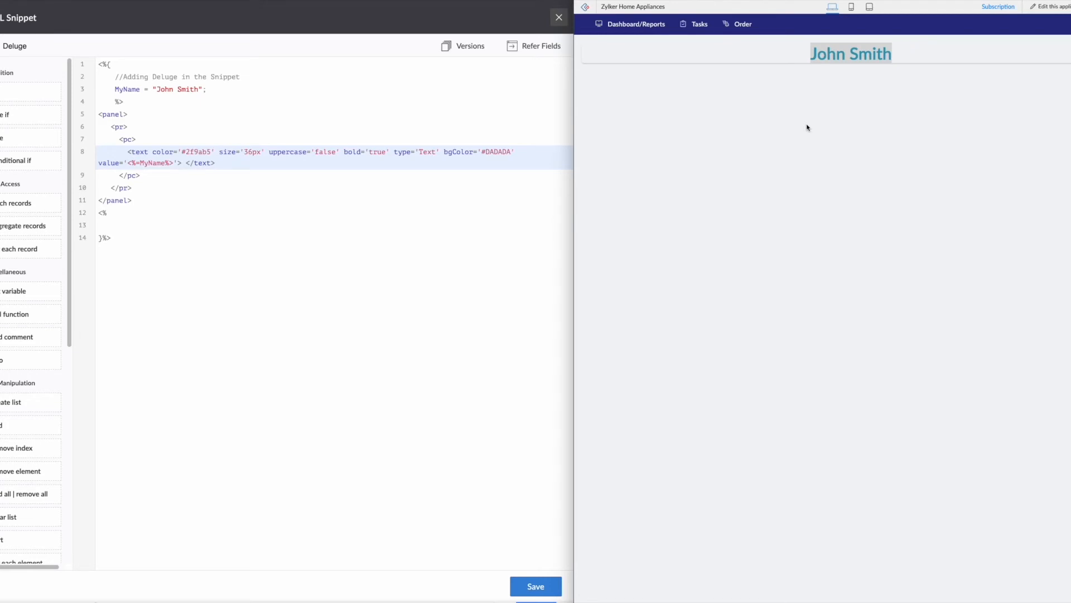
mouse_move(394, 232)
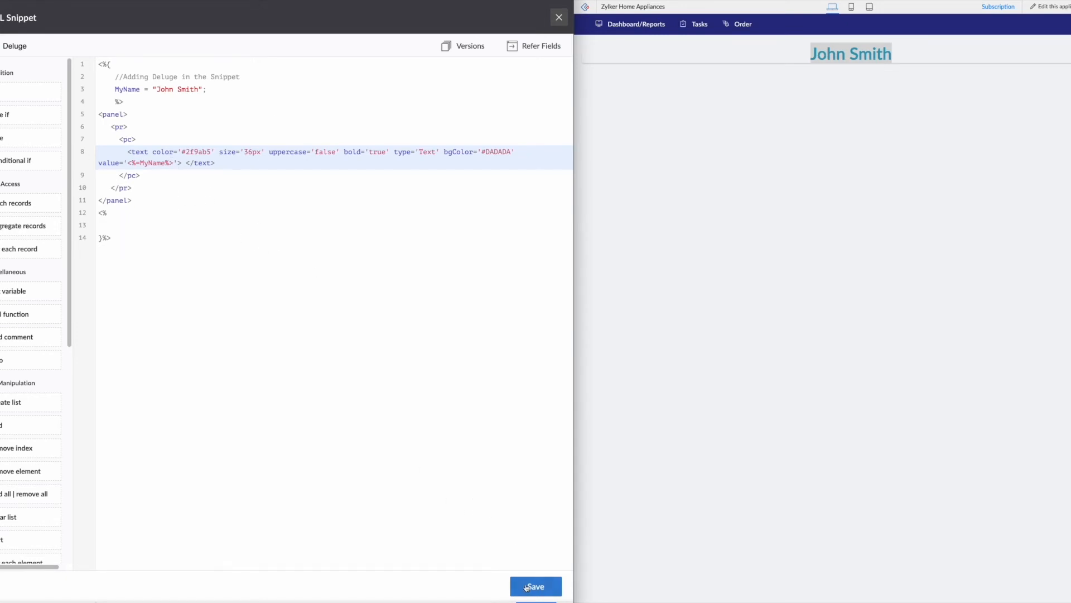
- Save the snippet, copy a sample number panel's code, then delete that panel
left_click(536, 586)
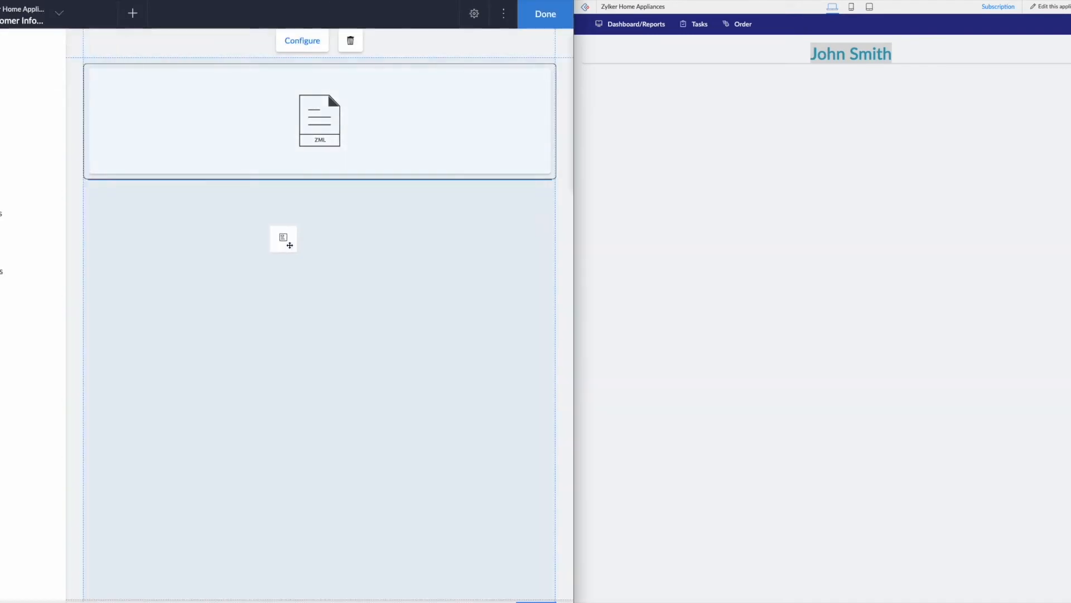
left_click(303, 40)
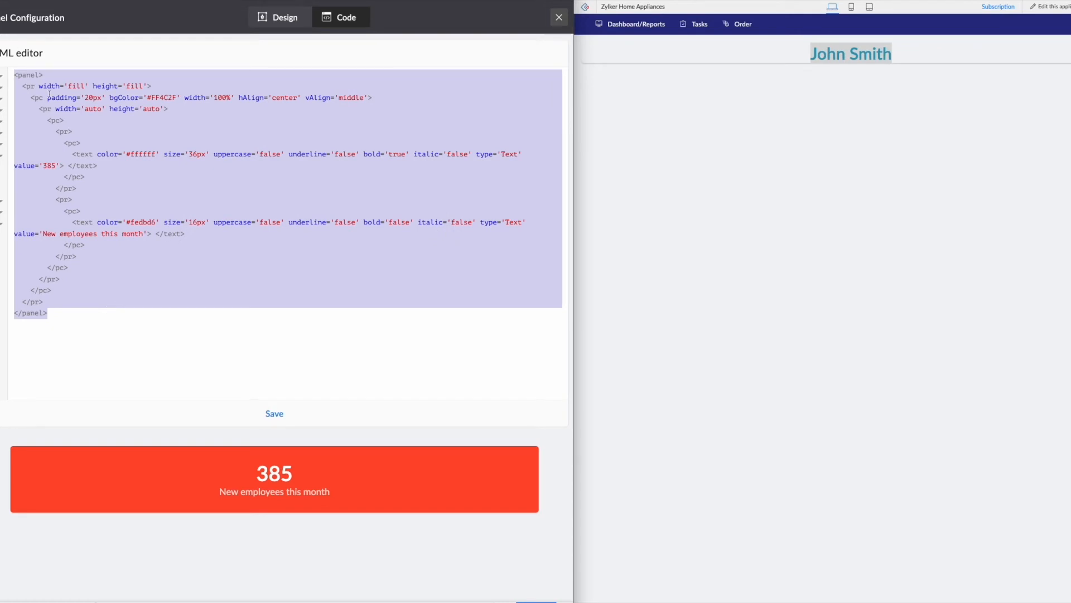
left_click(558, 17)
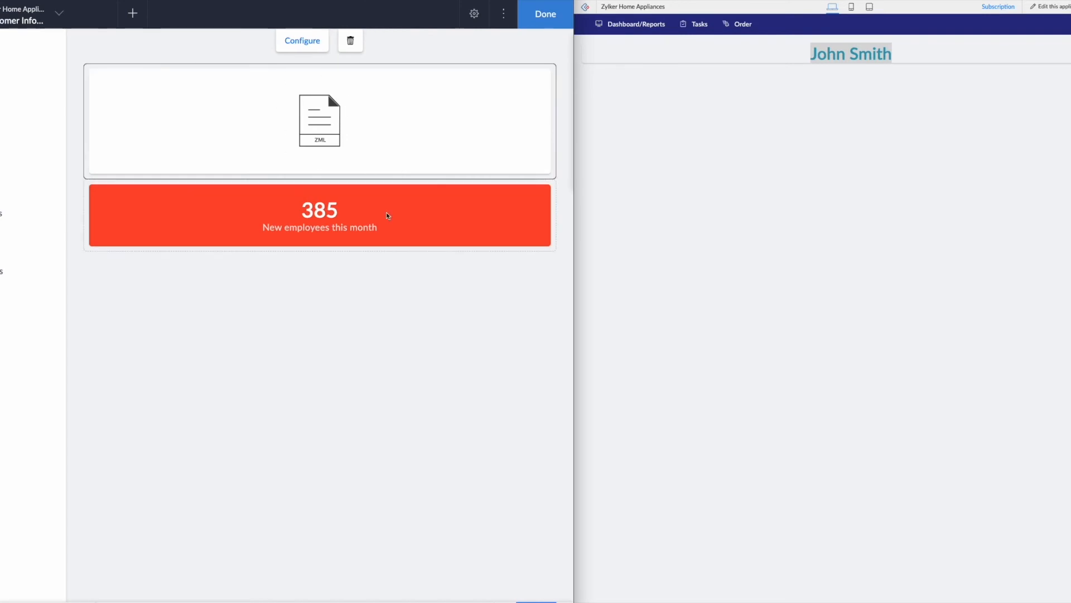
left_click(349, 40)
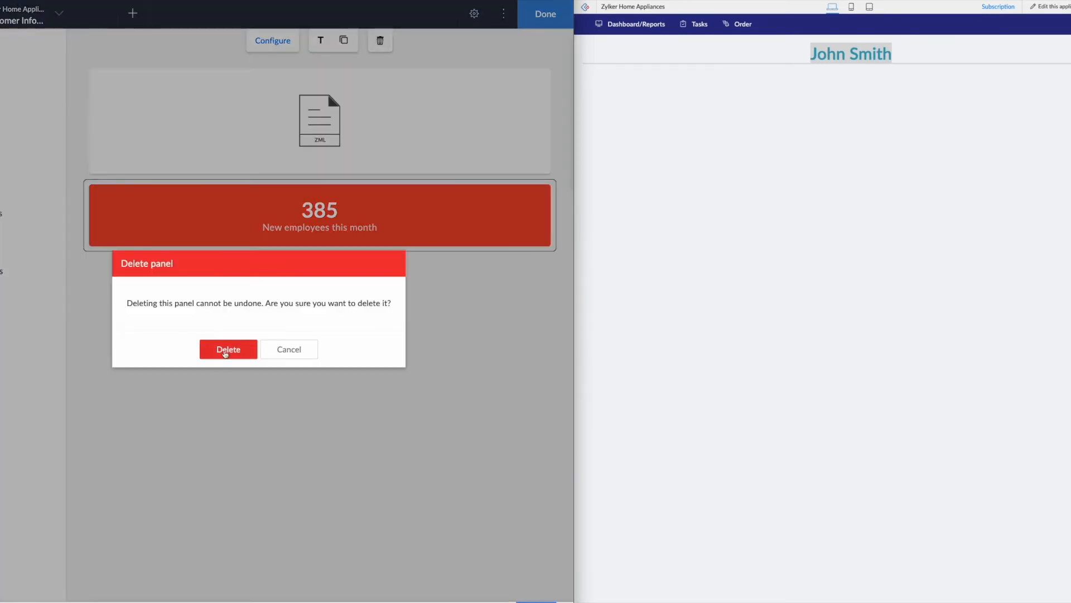
left_click(227, 349)
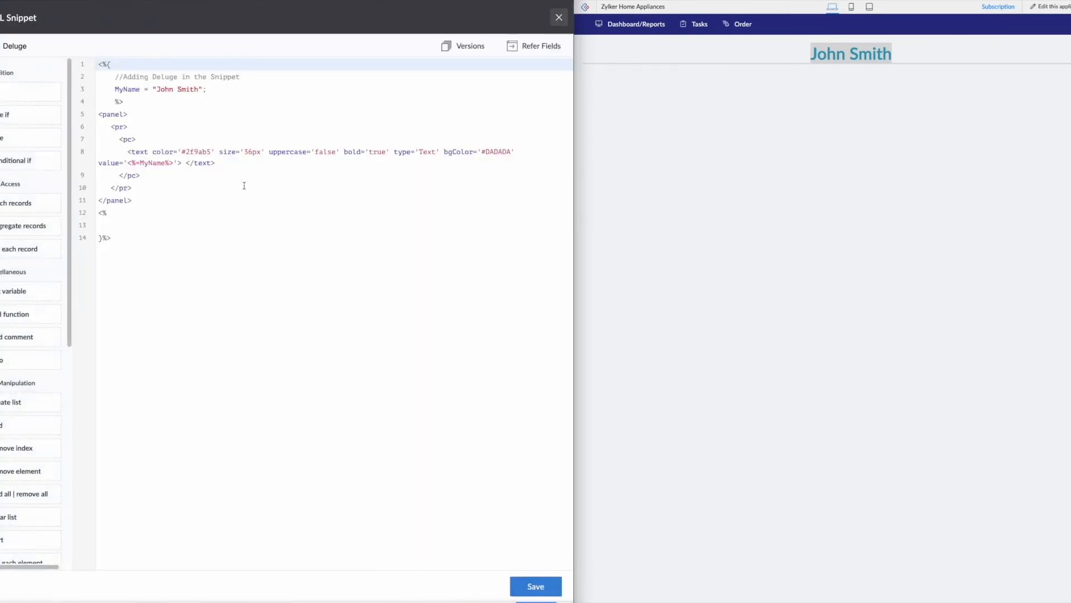
- Replace the panel markup with the copied layout, heading value 'My Name'
left_click_drag(98, 114, 132, 200)
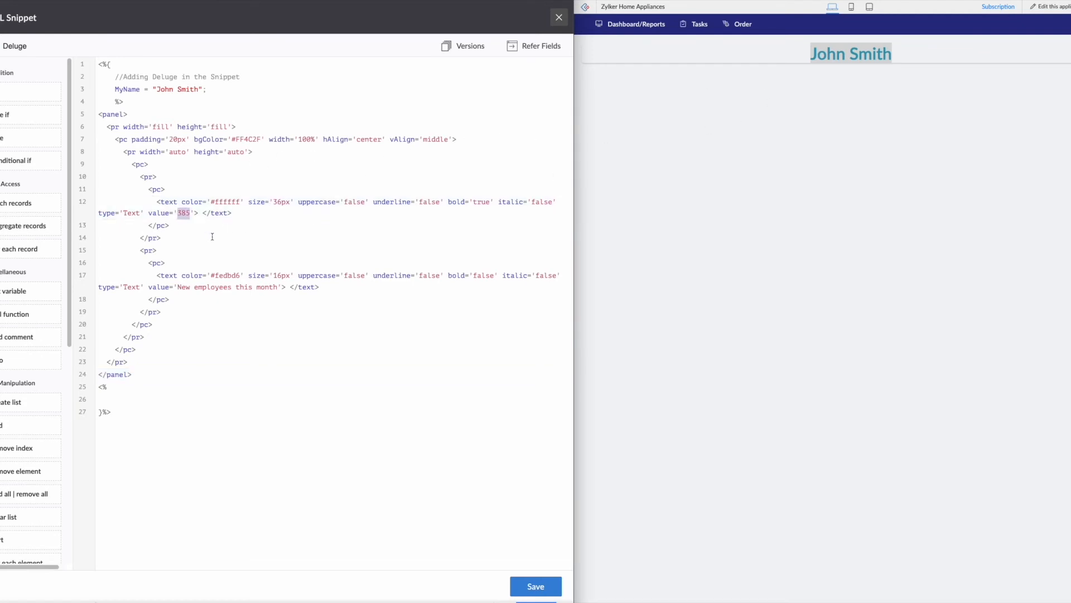
type("My Name")
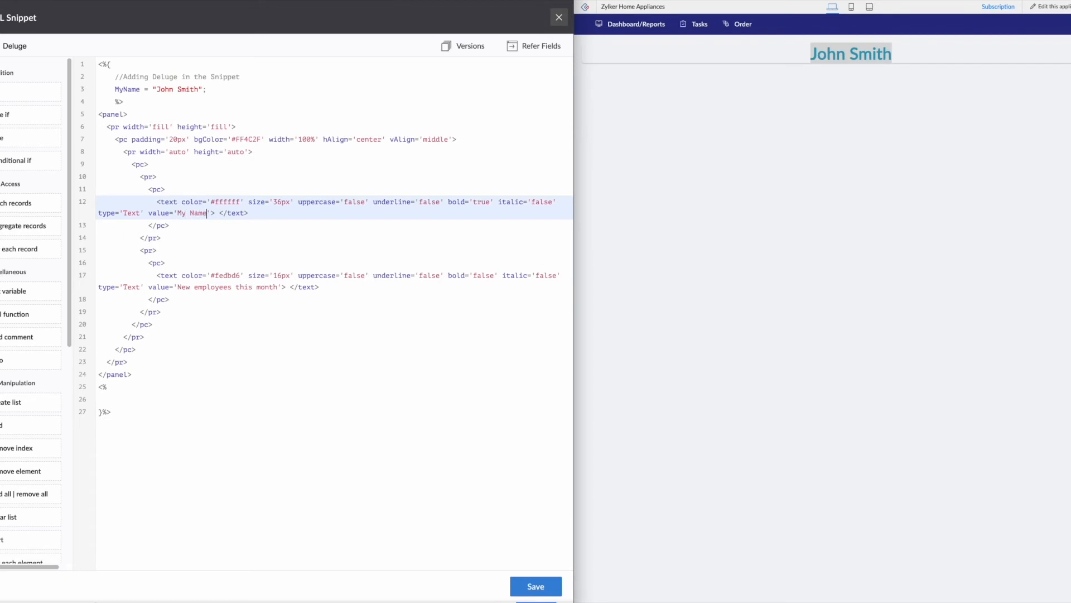
left_click(277, 287)
type("<%")
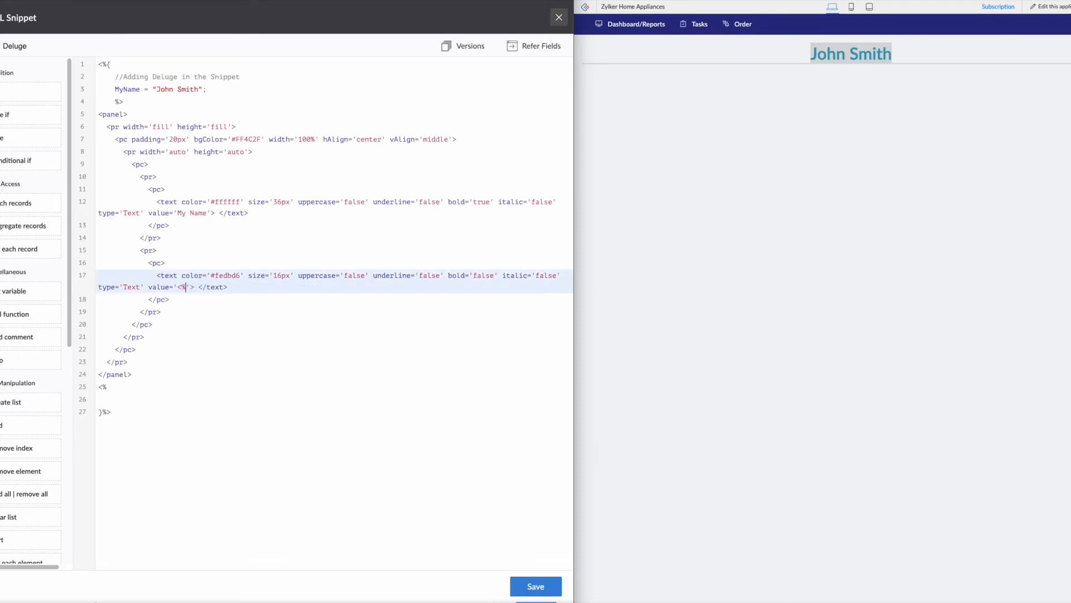
- Set the second text line's value to <%=MyName%>
type("=")
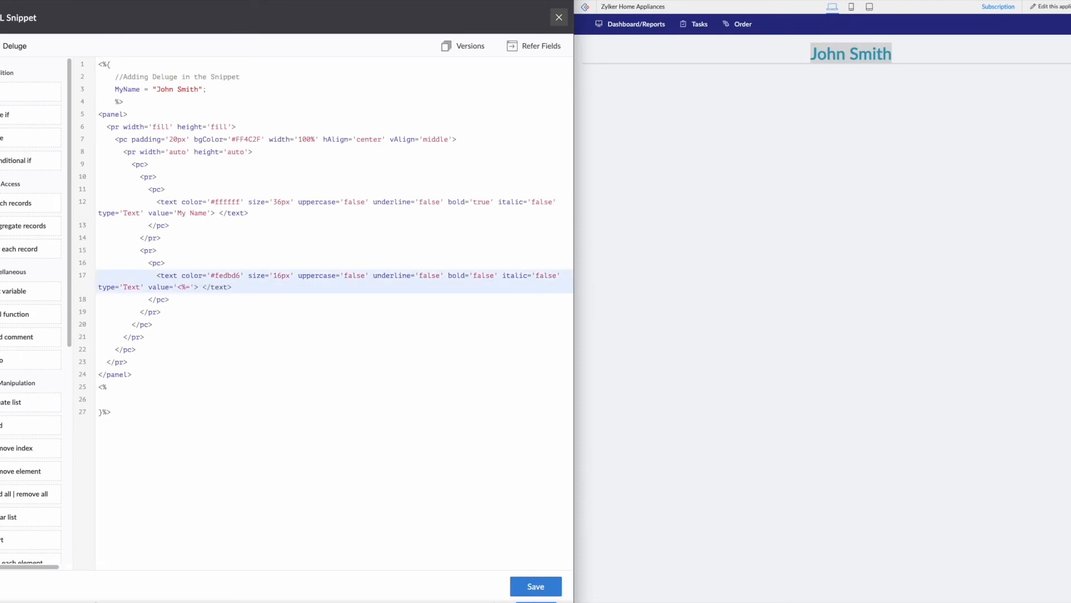
type("My")
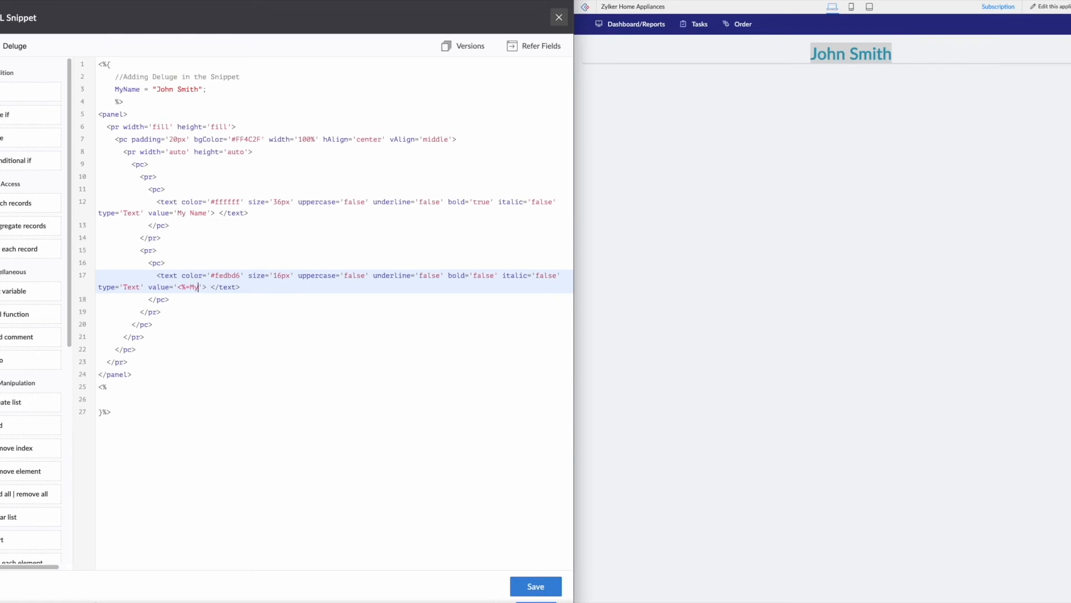
type("Name")
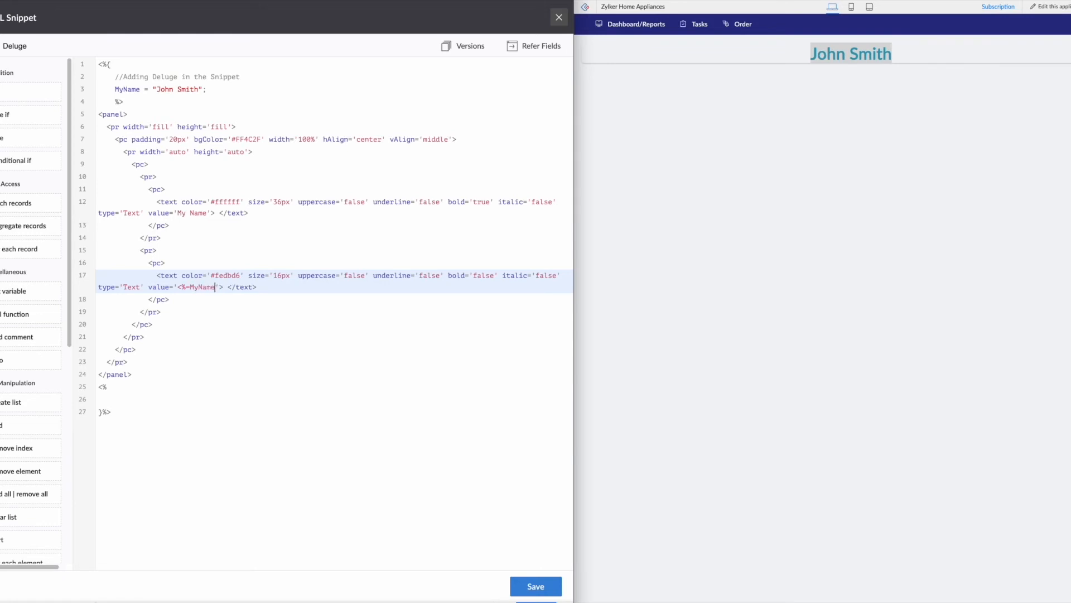
type("%")
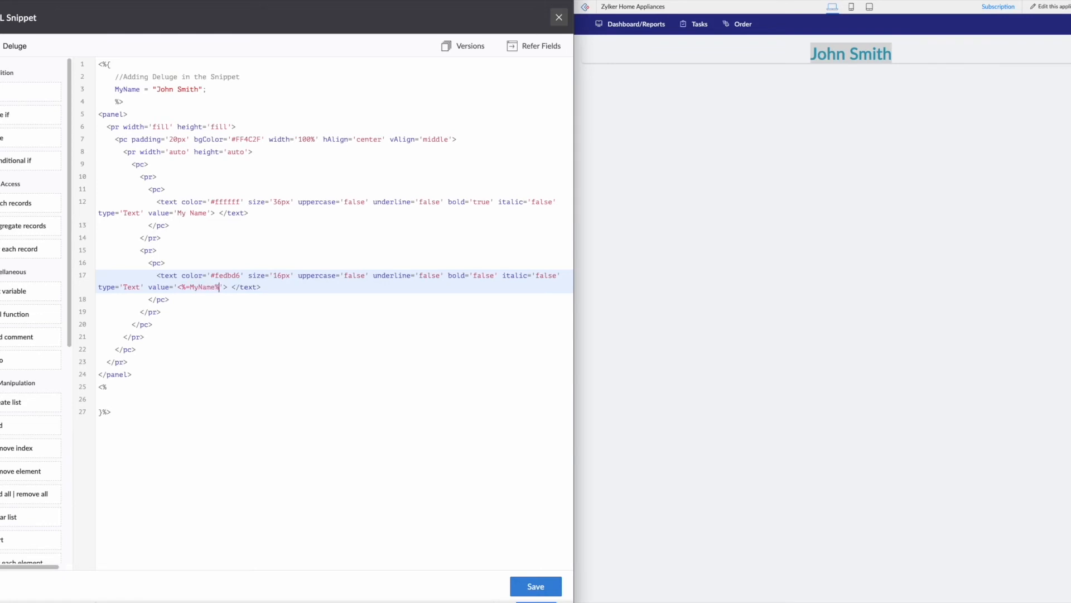
type(">")
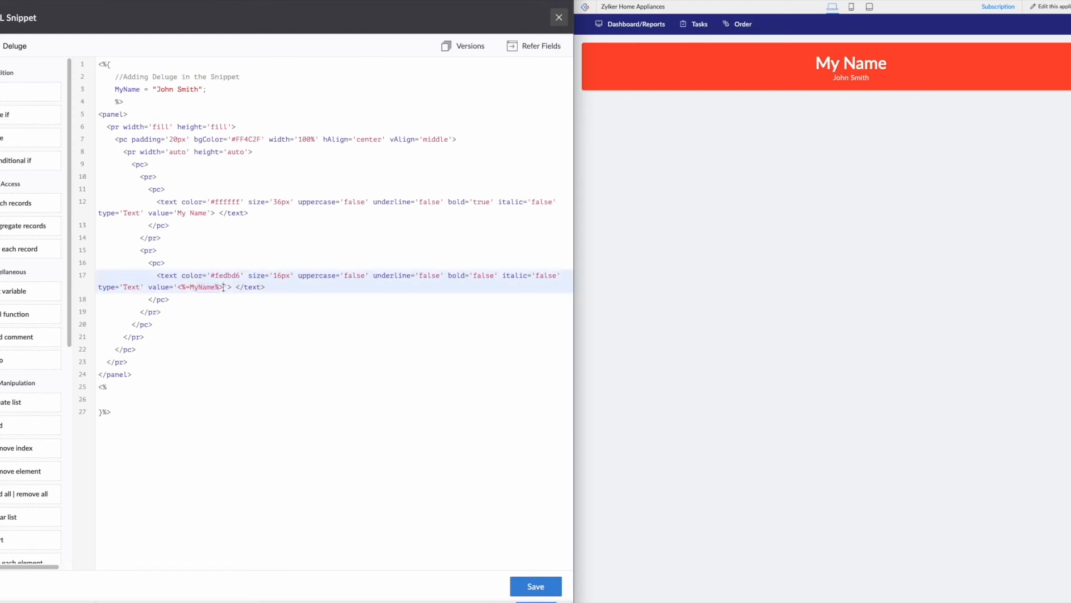
- Swap values so the heading is <%=MyName%> and the subtext reads 'My Name'
double_click(199, 287)
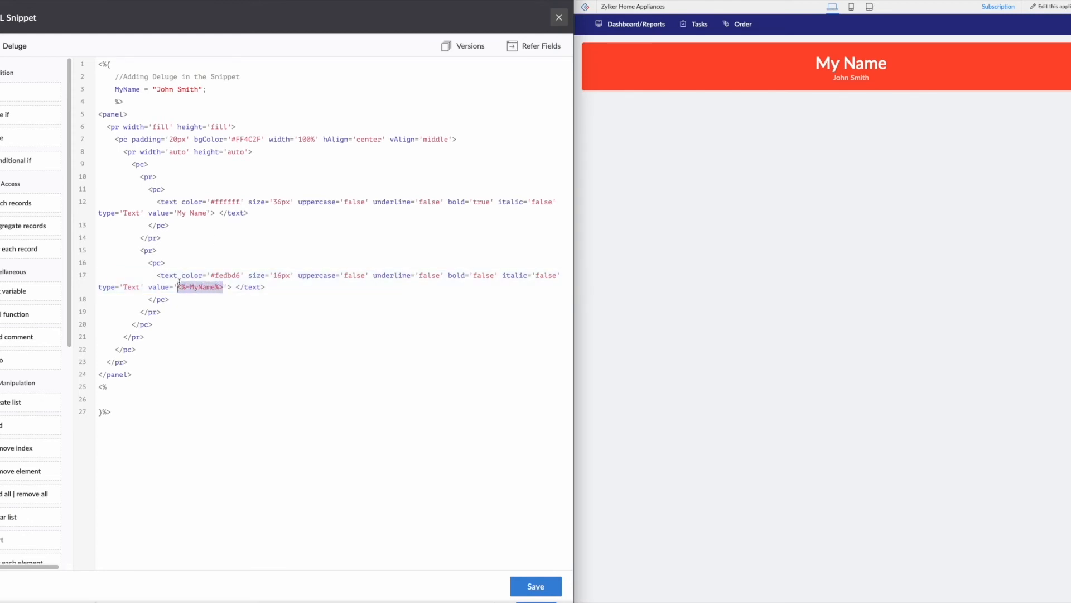
double_click(191, 212)
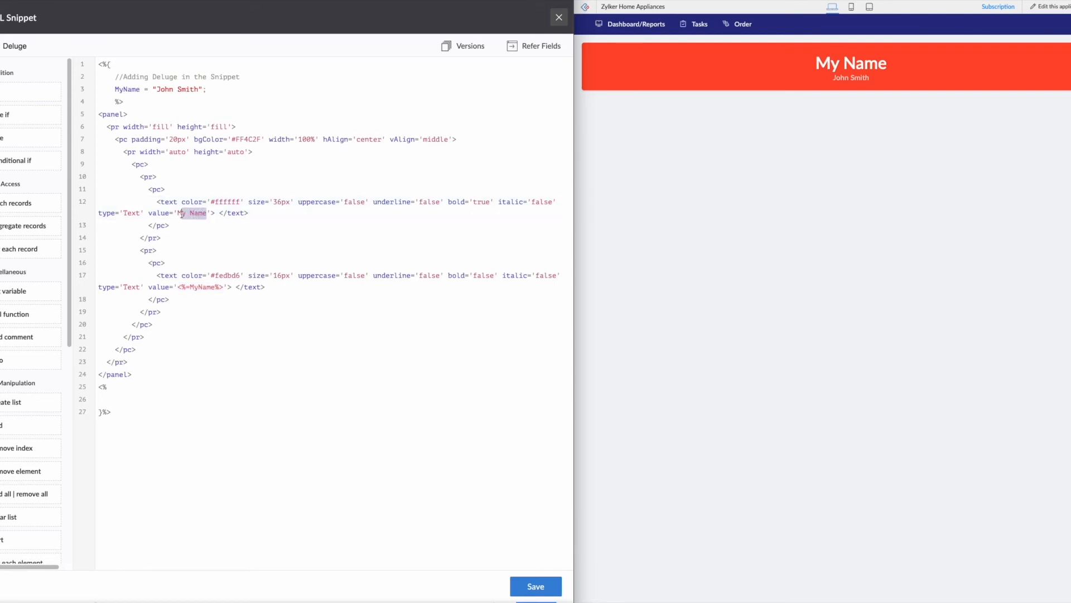
type("<%=MyName%>")
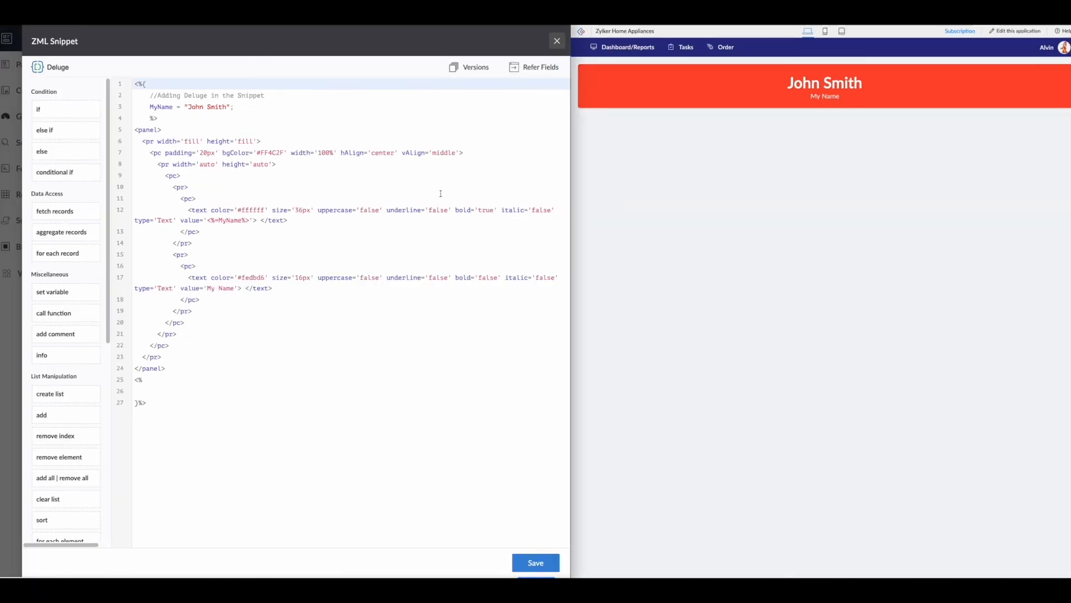
mouse_move(487, 293)
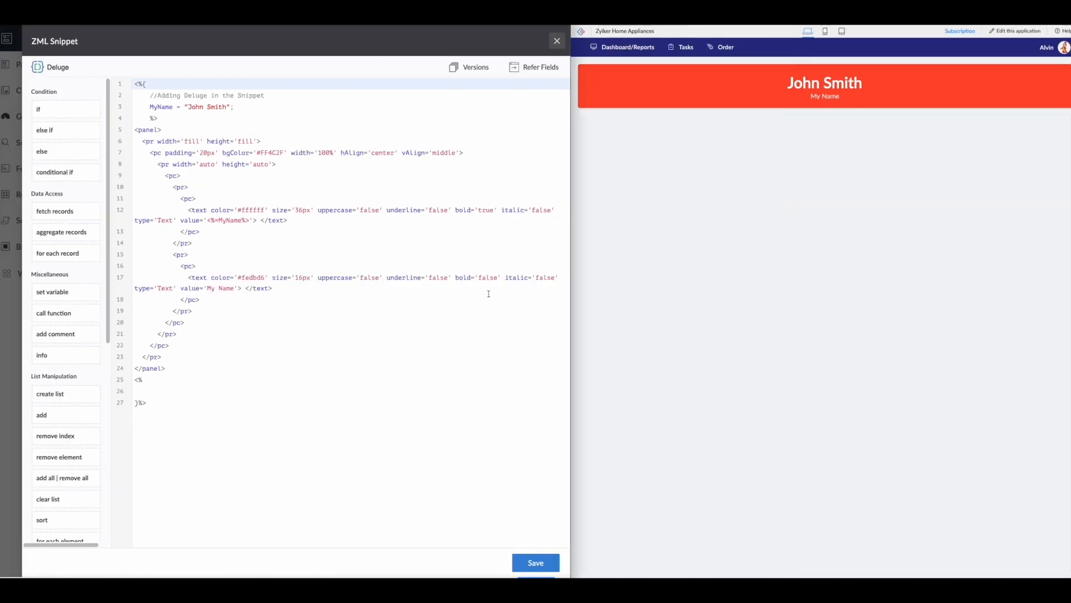
mouse_move(451, 297)
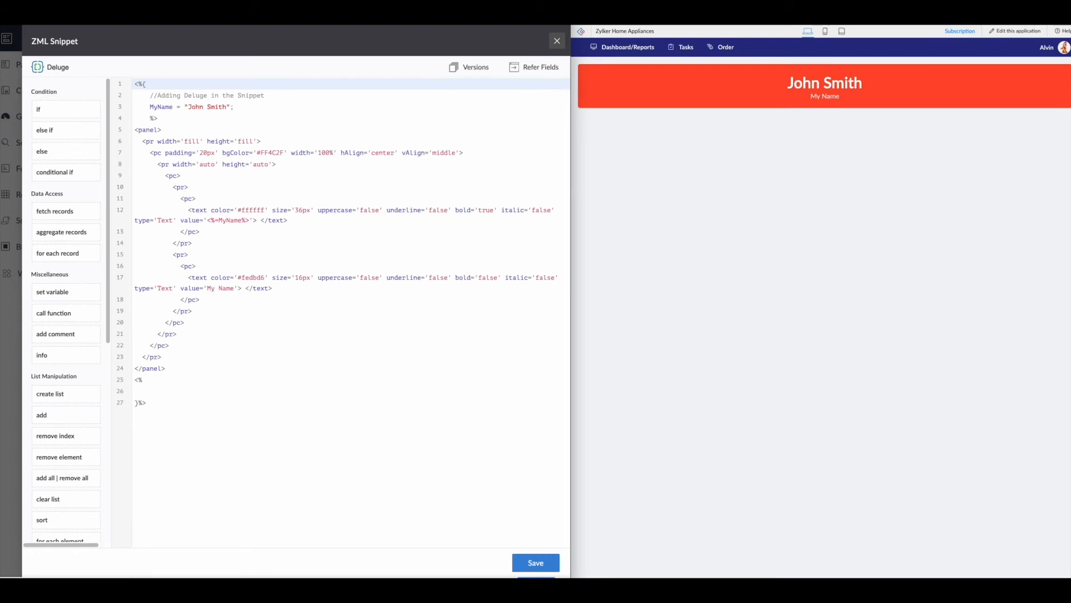
- Open the All Orders report beside the John Smith panel
left_click(557, 41)
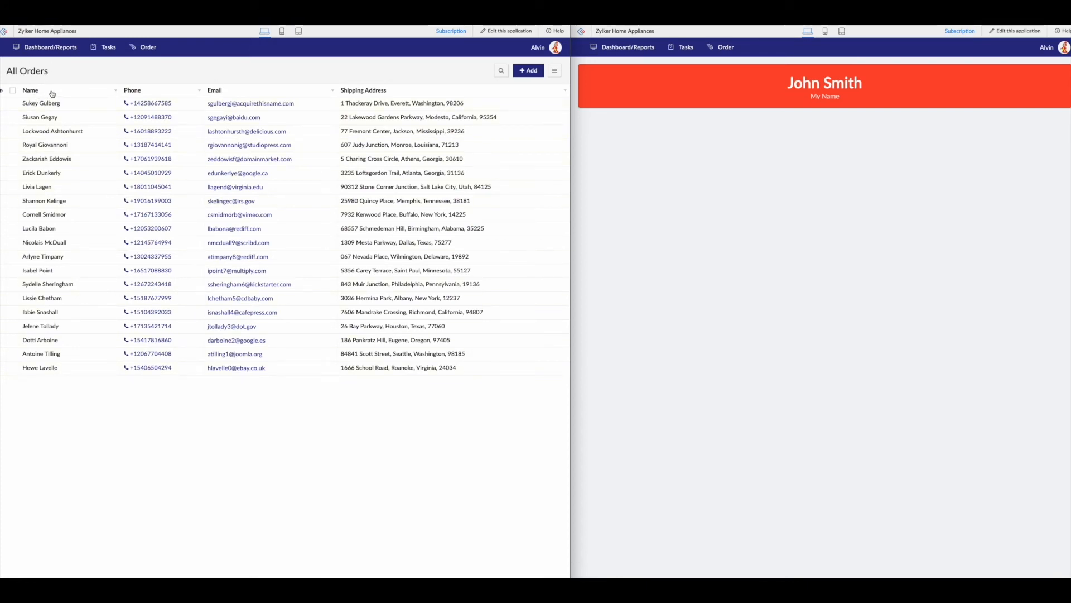
mouse_move(242, 358)
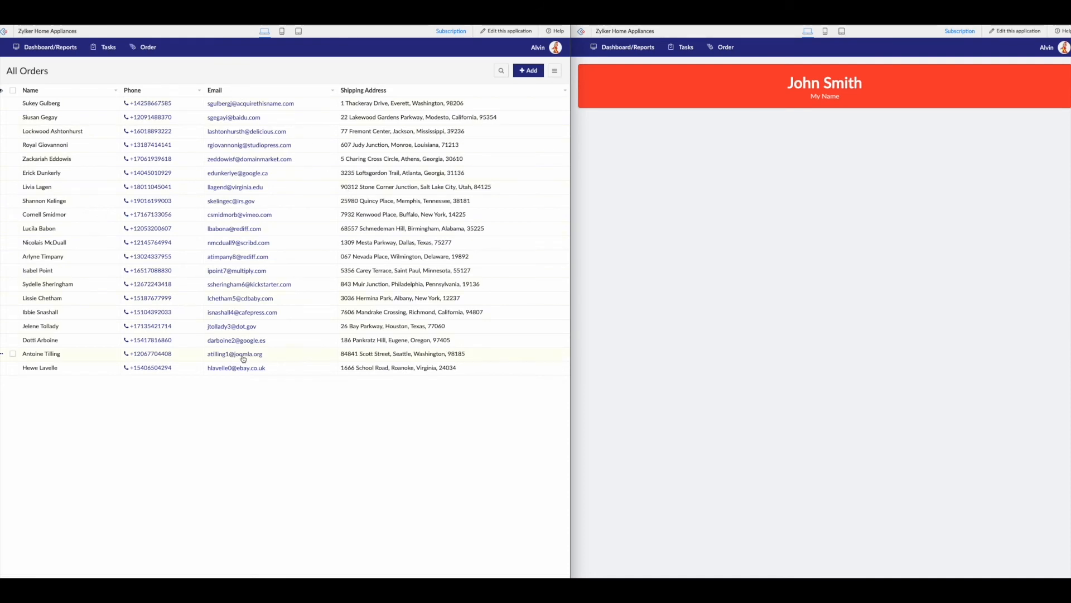
mouse_move(696, 267)
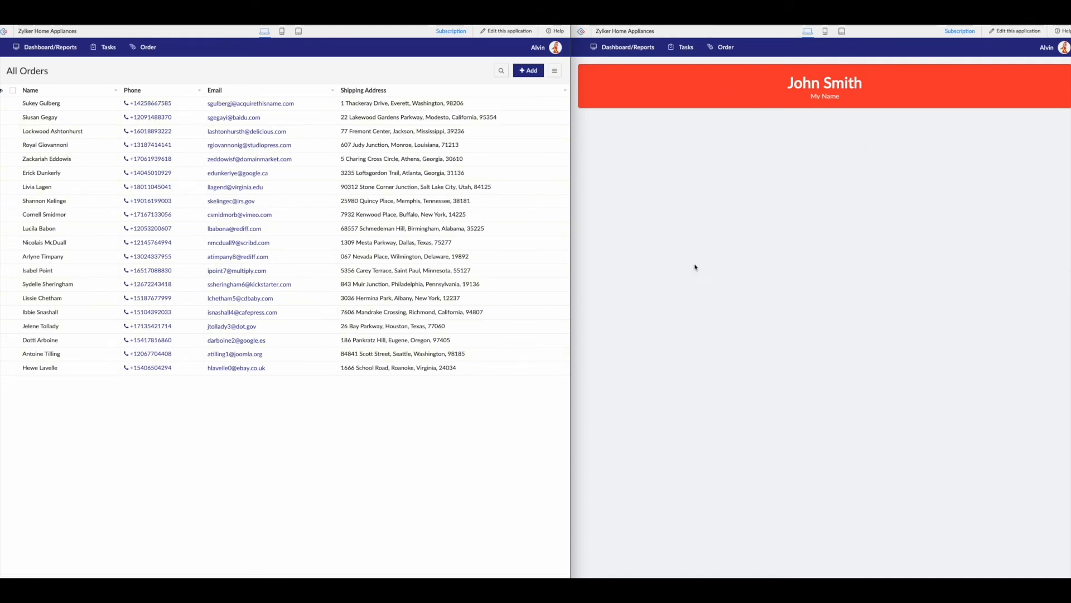
mouse_move(865, 83)
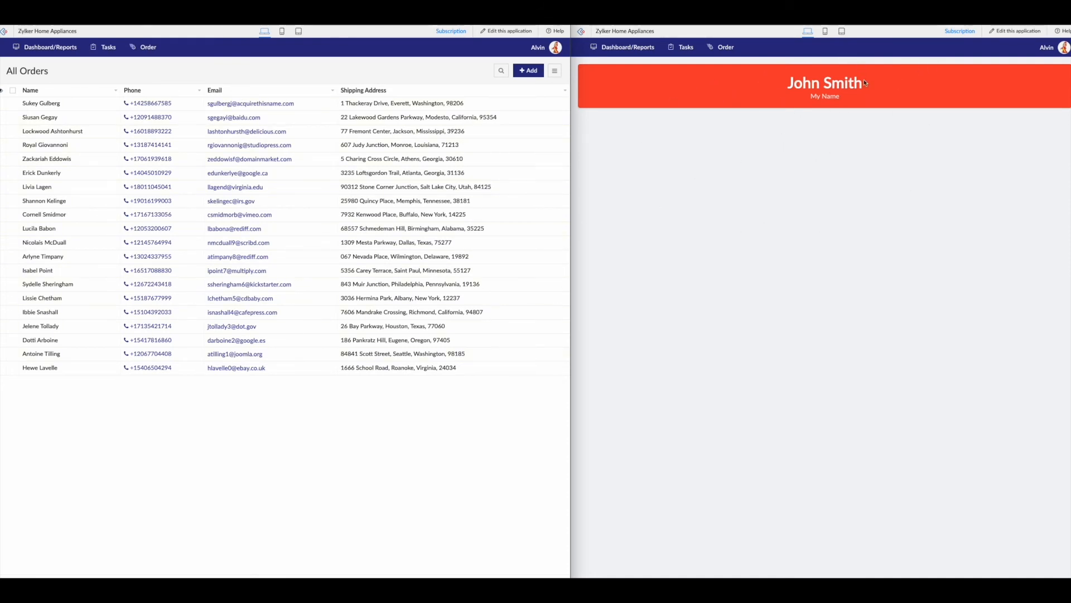
mouse_move(752, 96)
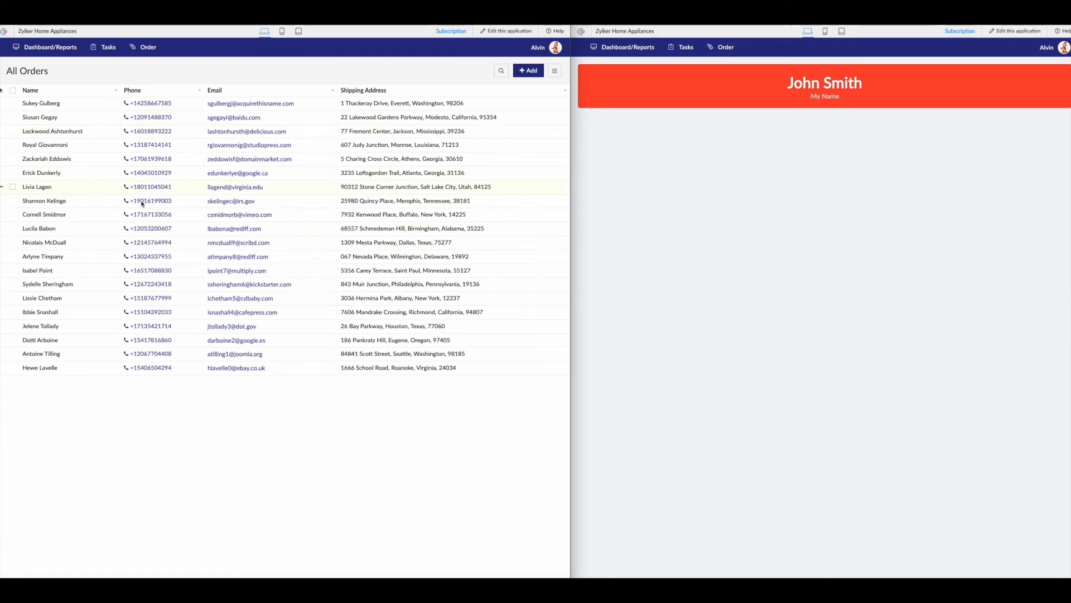
mouse_move(220, 78)
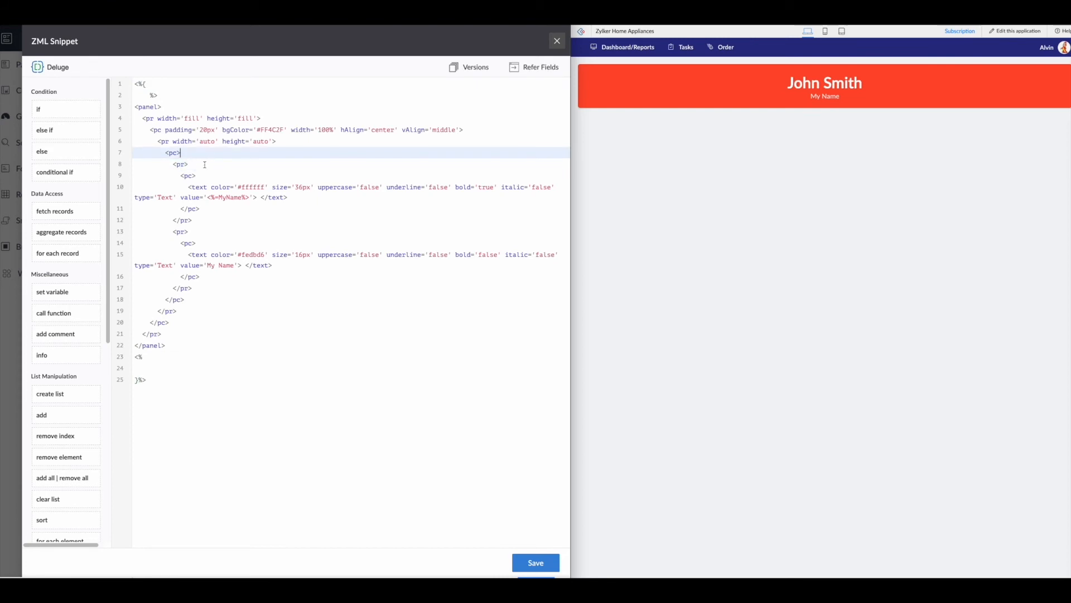
mouse_move(191, 232)
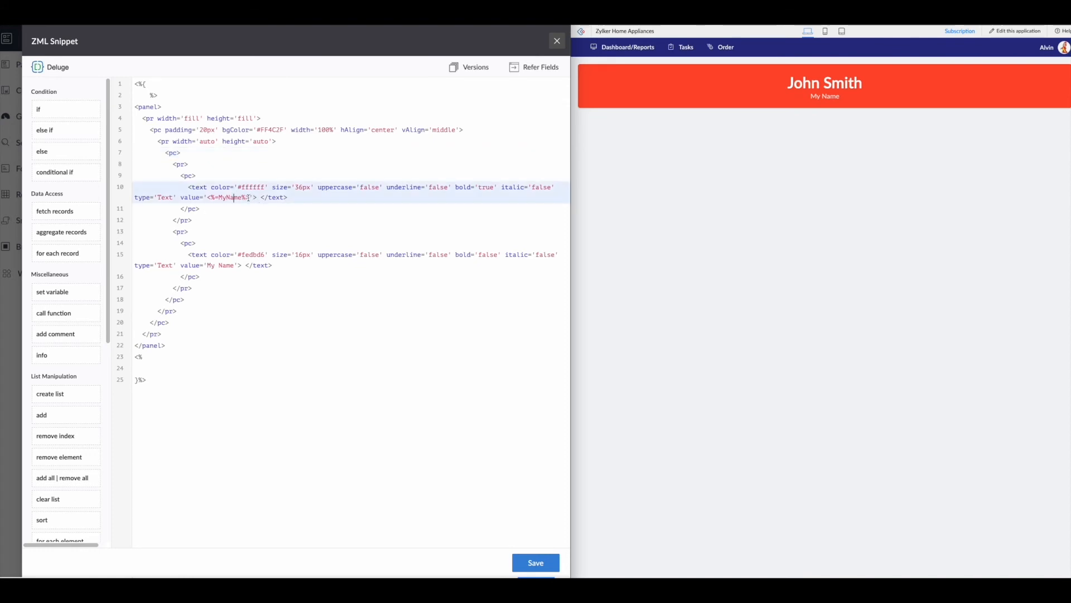
- Replace the heading value with 'Customer Information' and position a script block after its row
double_click(229, 197)
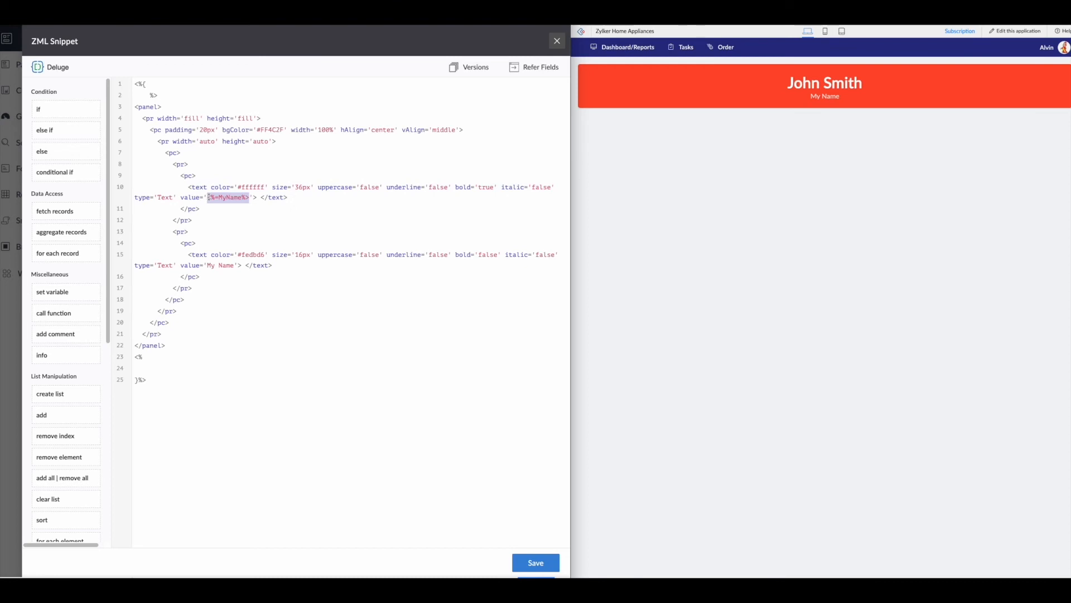
type("Customer Information")
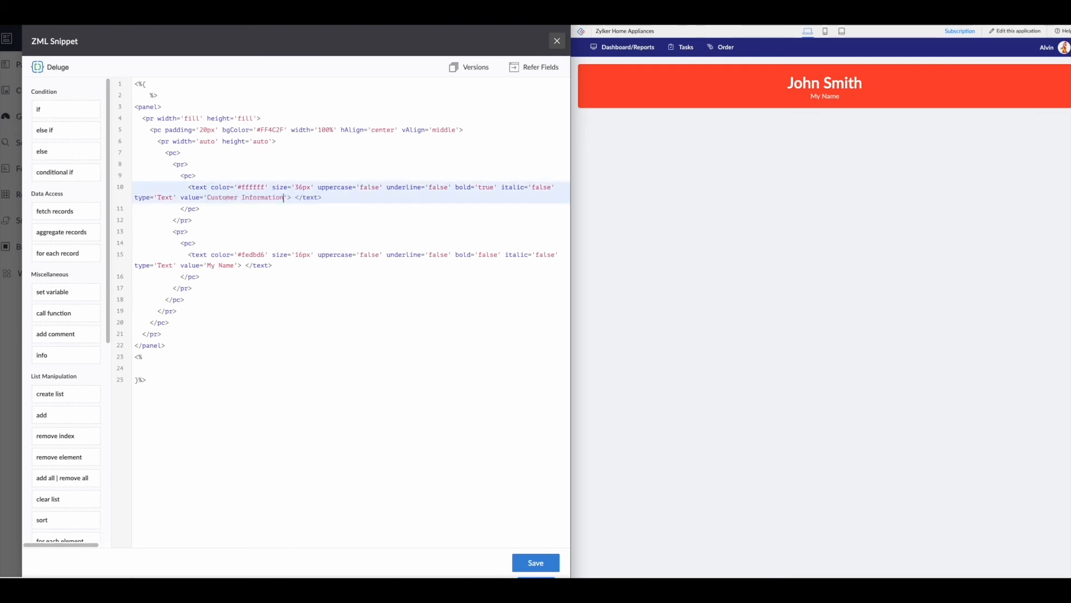
left_click(220, 209)
type("<%")
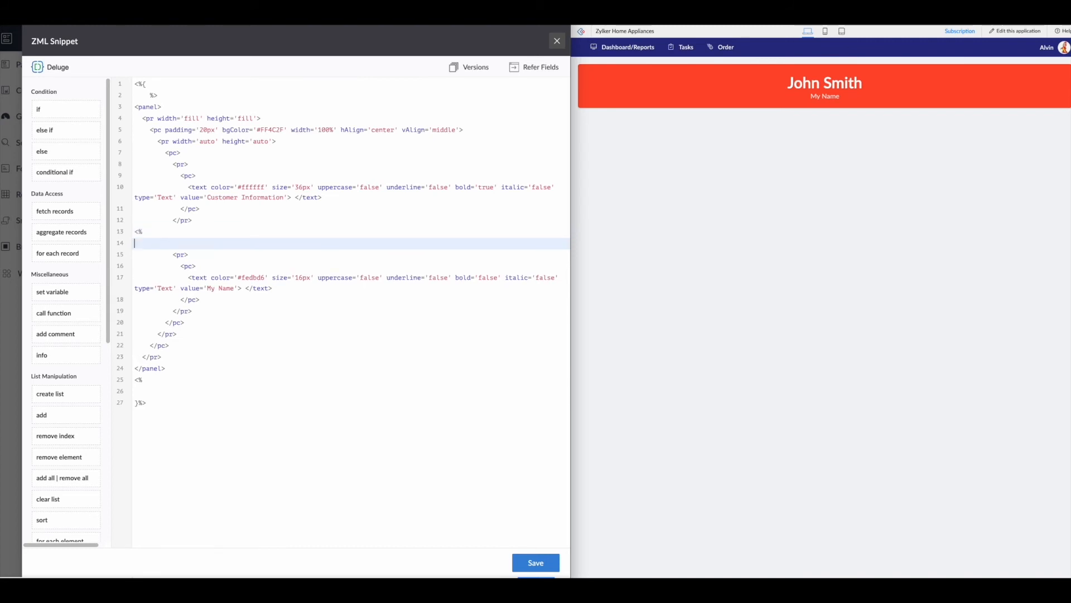
- Write 'for each CustomerInfo in Order[ID != 0]' wrapping the subtext row
type("for")
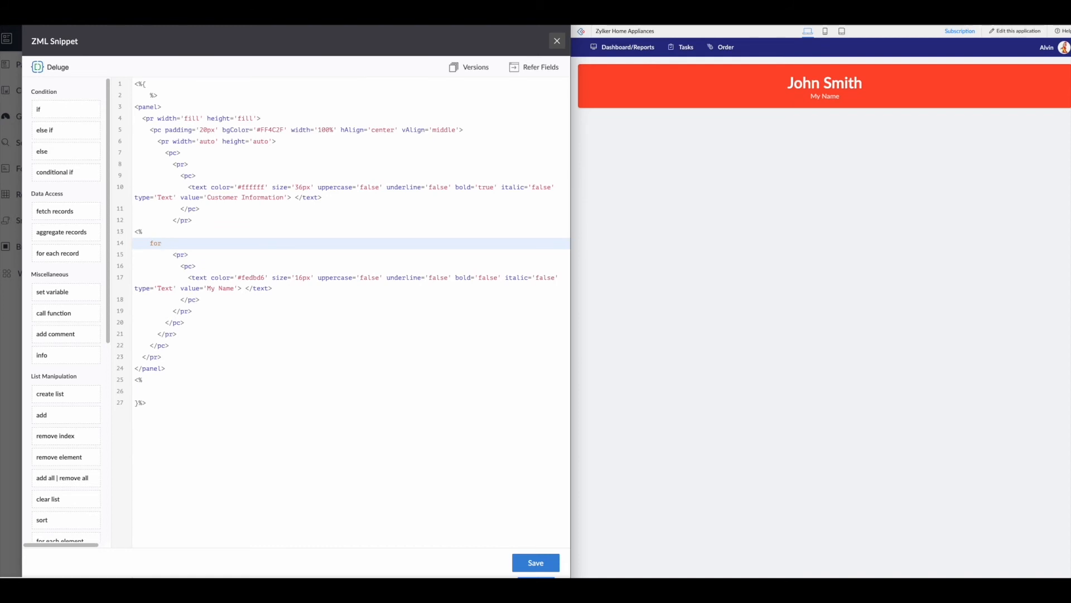
type("ea")
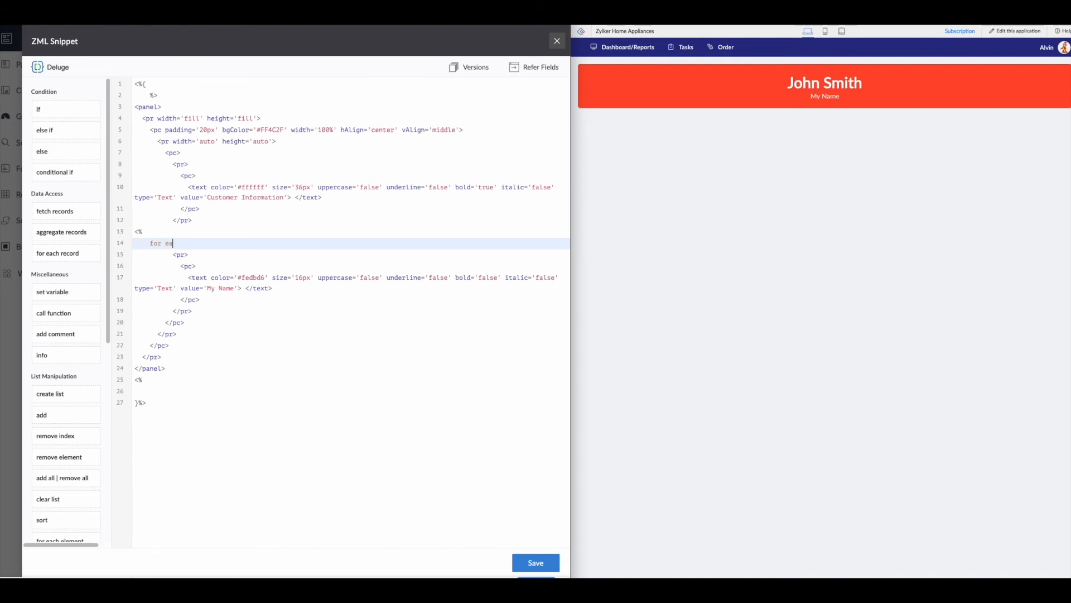
type("ch")
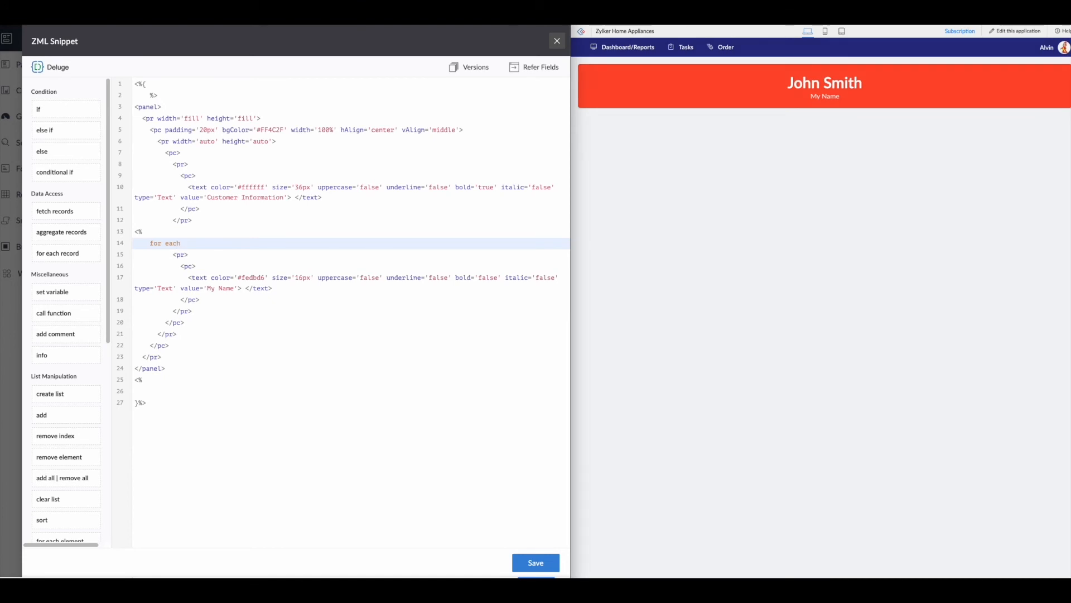
type("CustomerInfo")
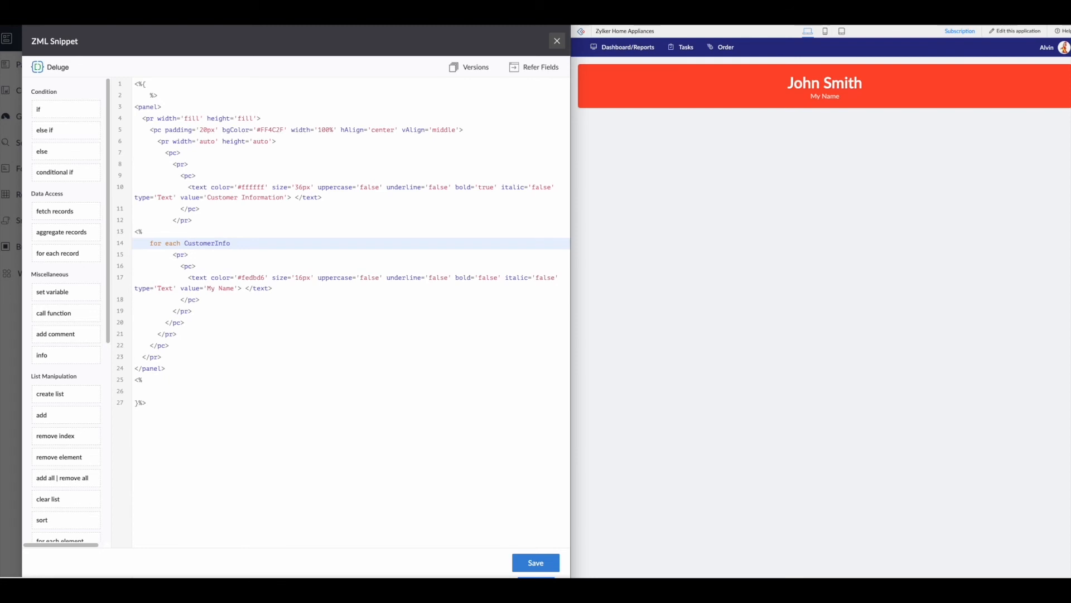
type("in")
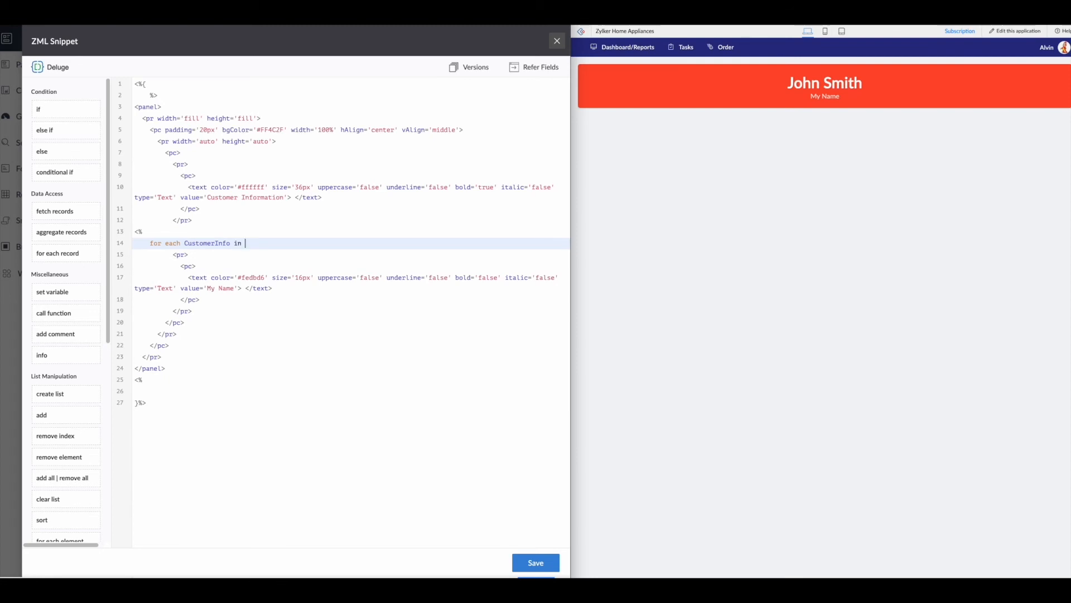
type("Order[")
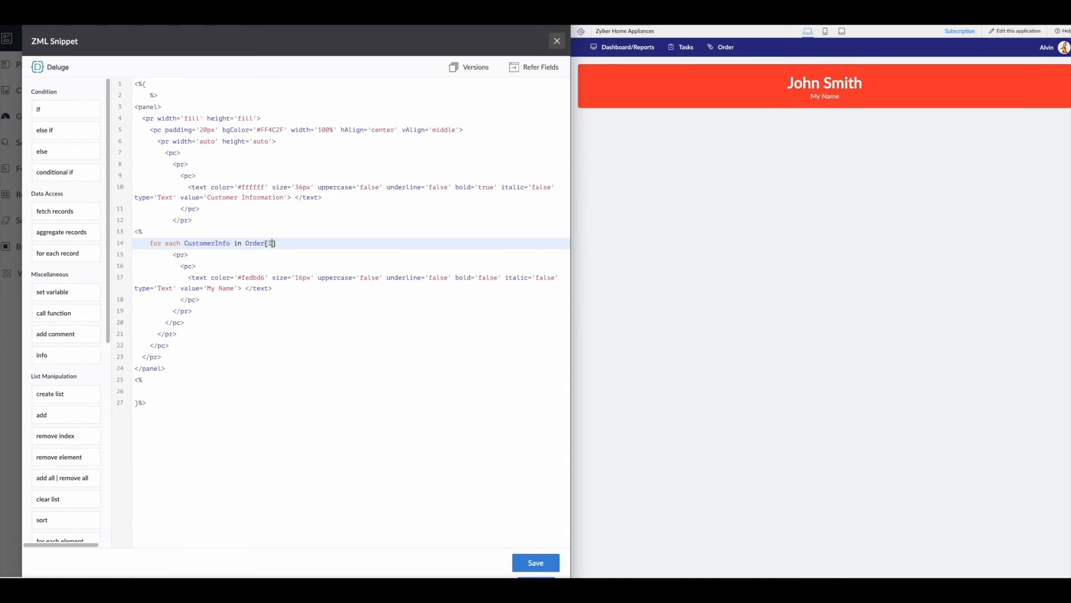
type("ID")
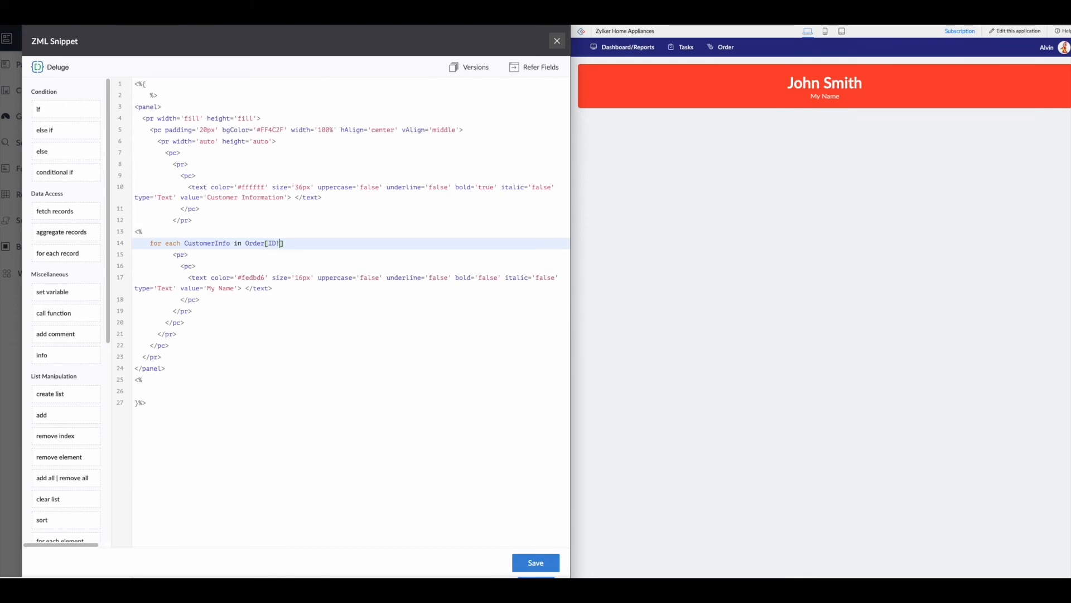
type("!= 0")
type("{")
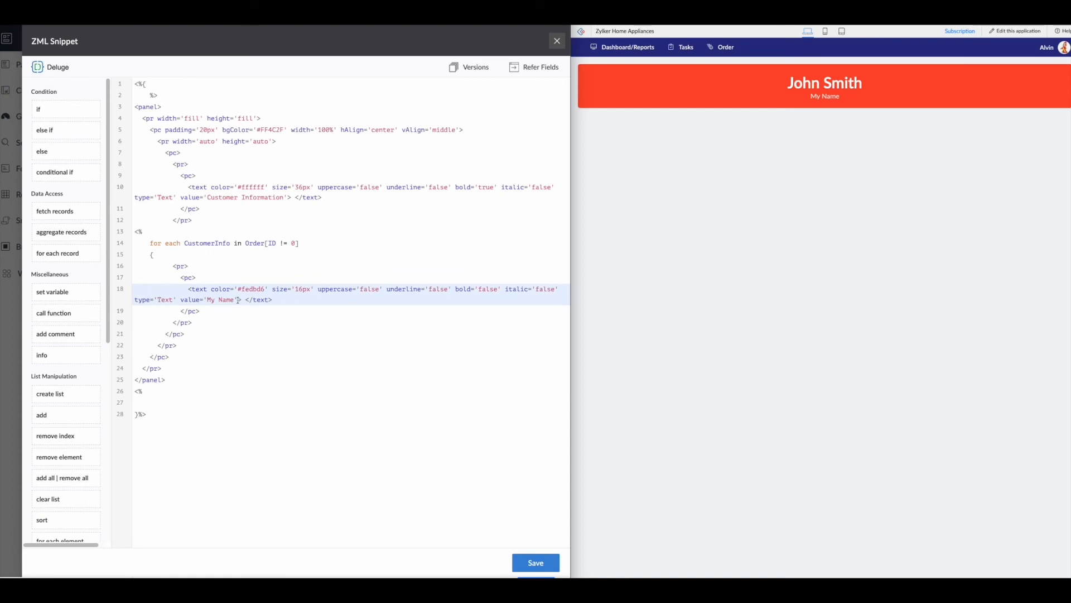
- Change the subtext value to <%=CustomerInfo.Name%> and its size to 36px
double_click(223, 301)
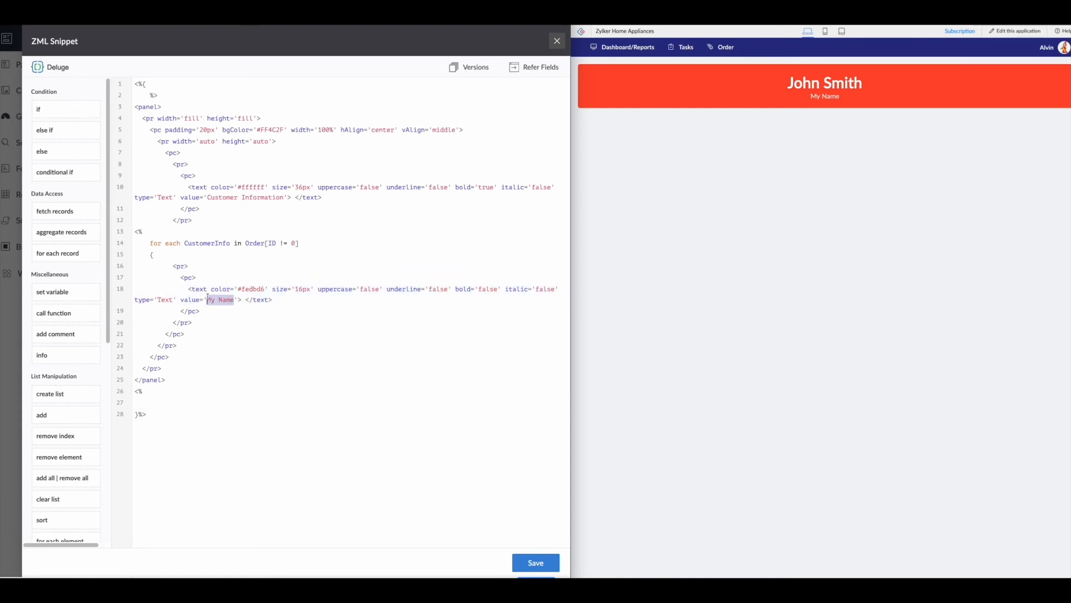
type("<%")
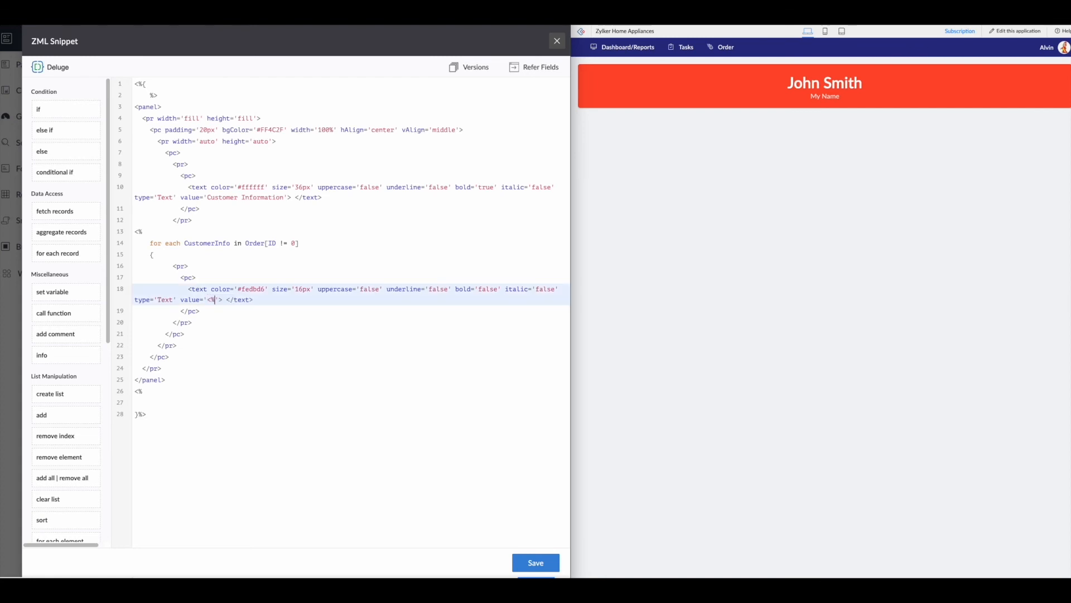
type("=CustomerInfo")
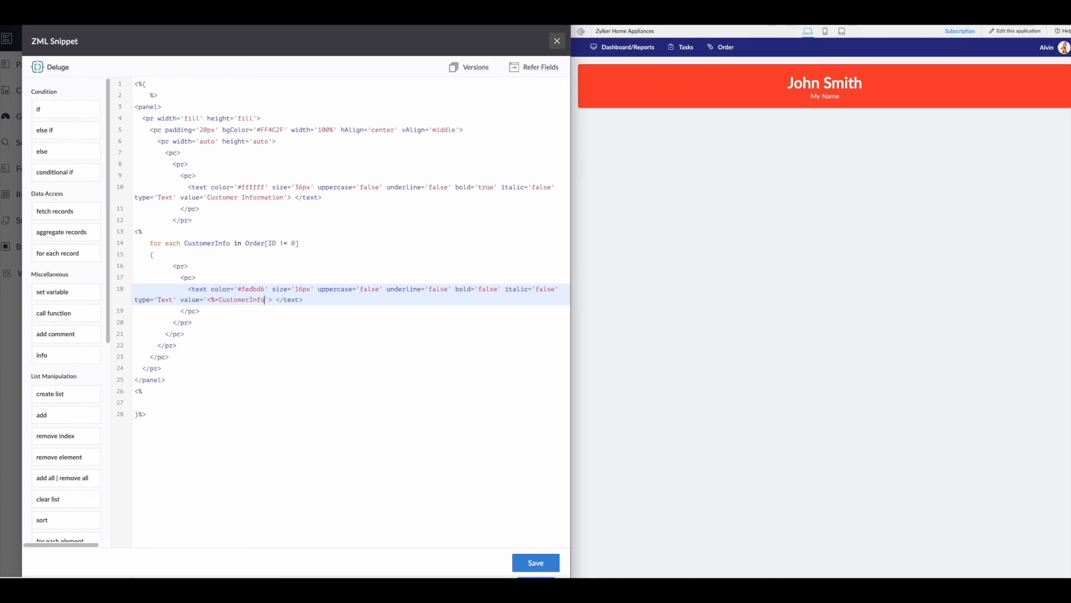
type(".")
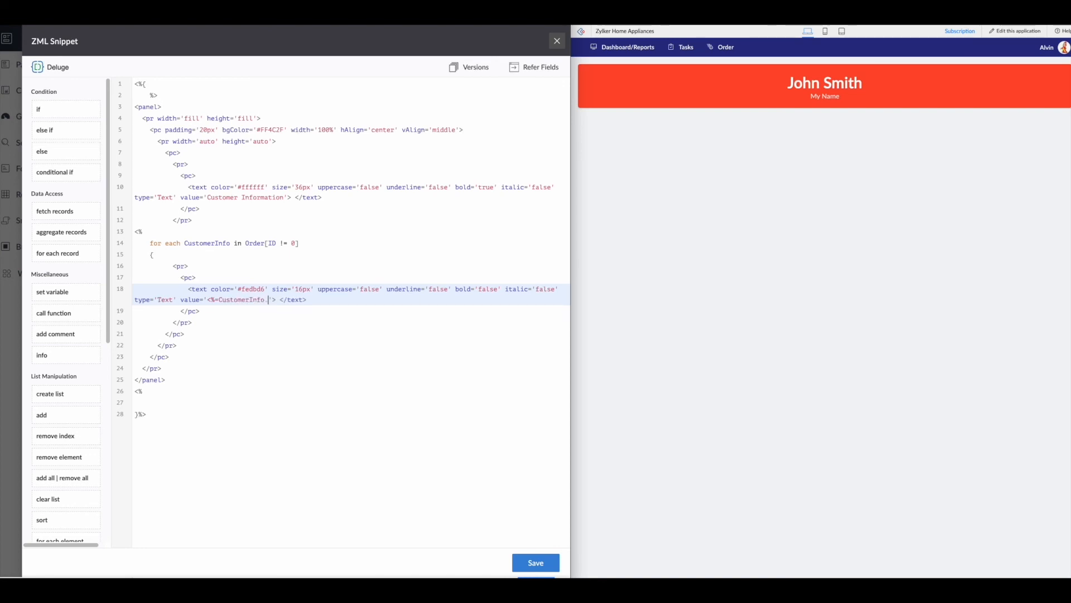
type("Name%>")
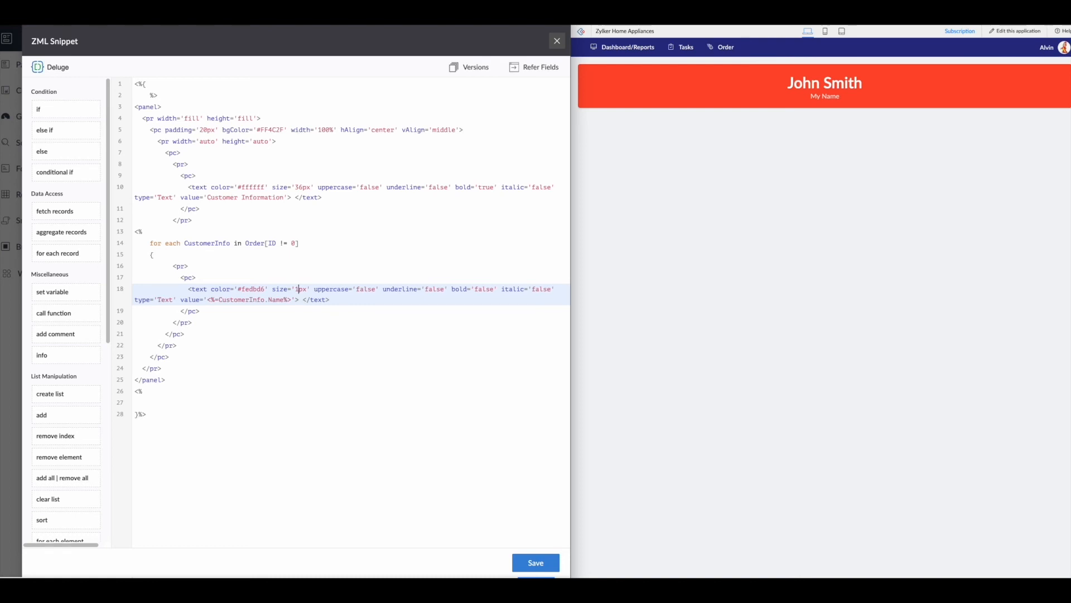
type("36")
type("<%")
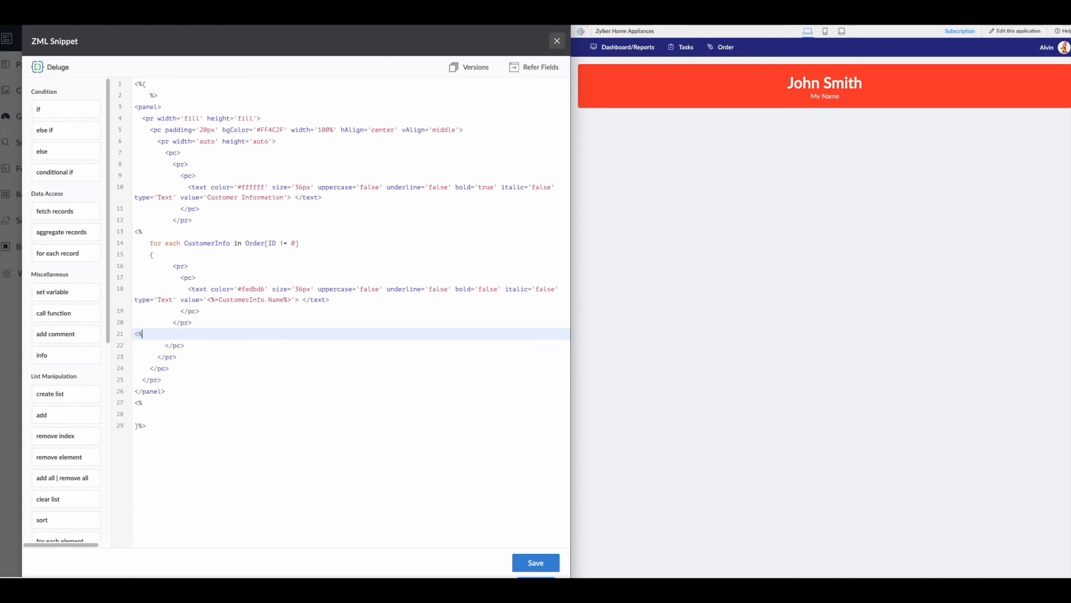
- Close the for-each loop's brace inside <% %> script delimiters and save the snippet
key("Enter")
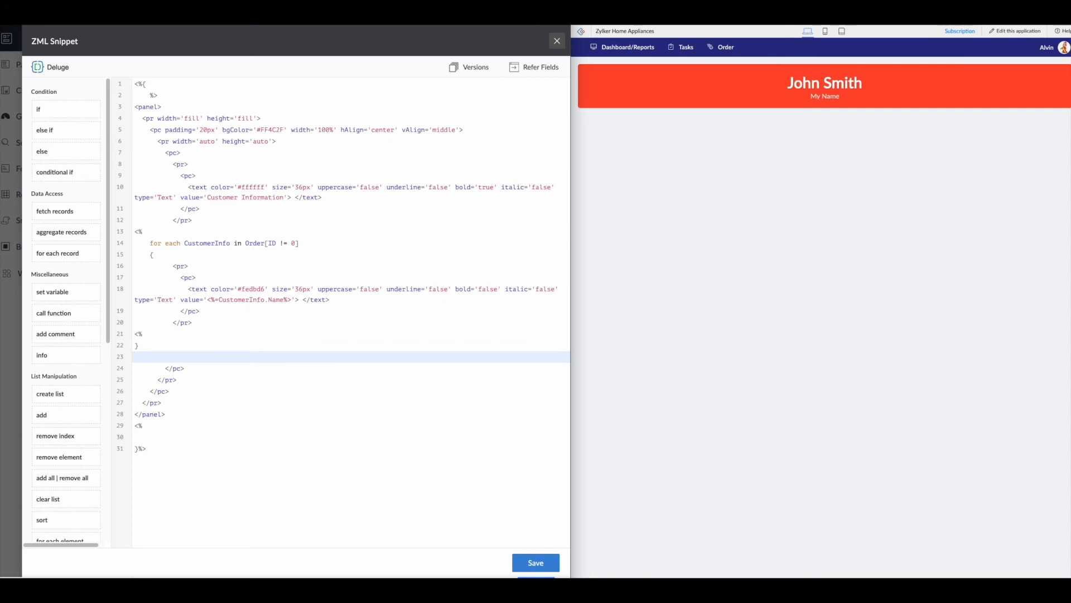
type("%>")
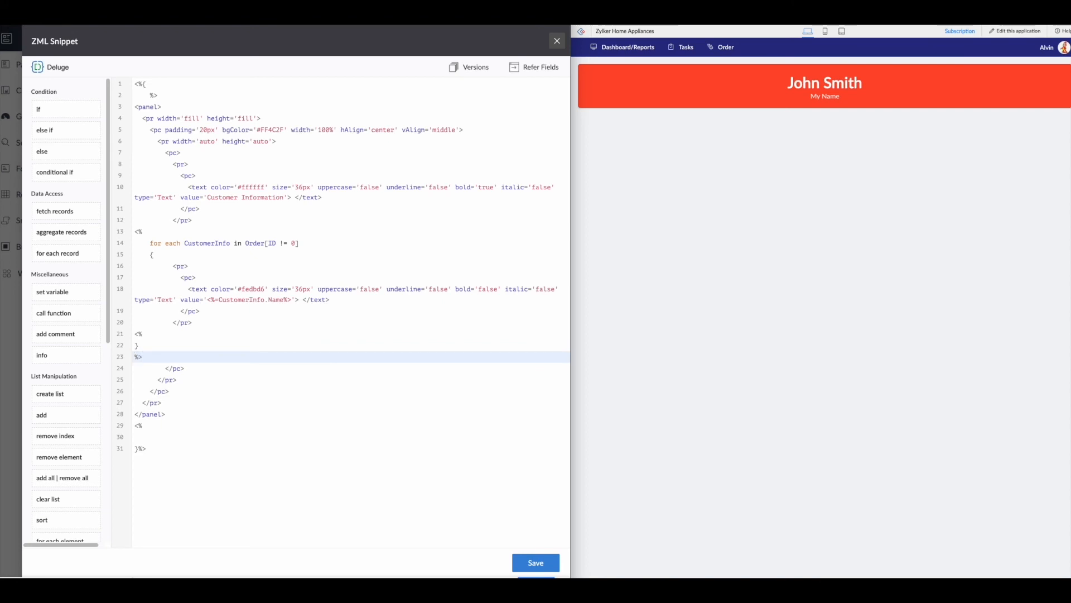
left_click(176, 254)
type("%>")
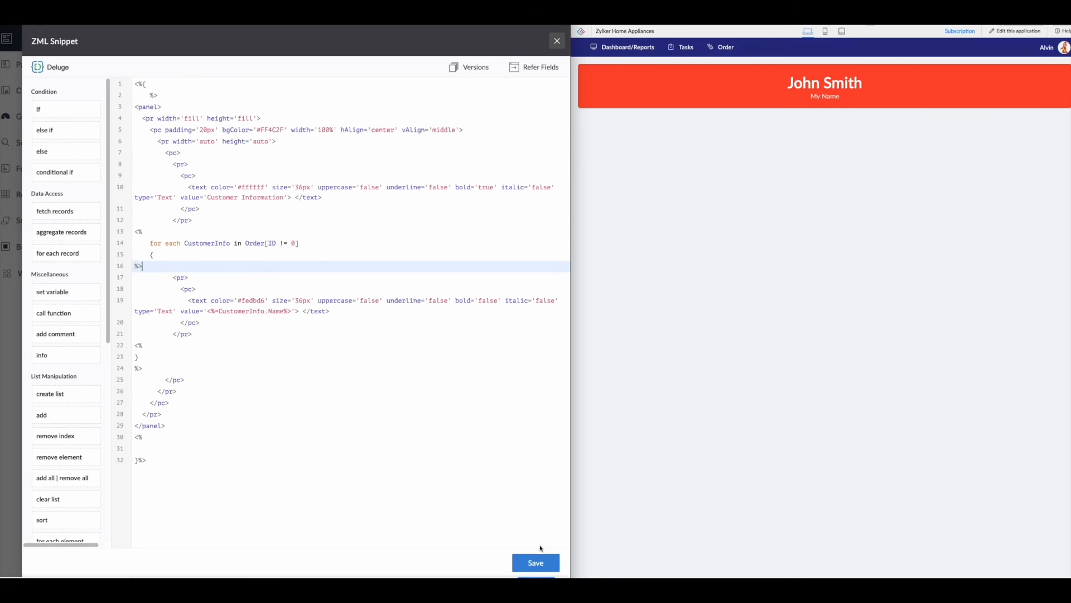
left_click(536, 563)
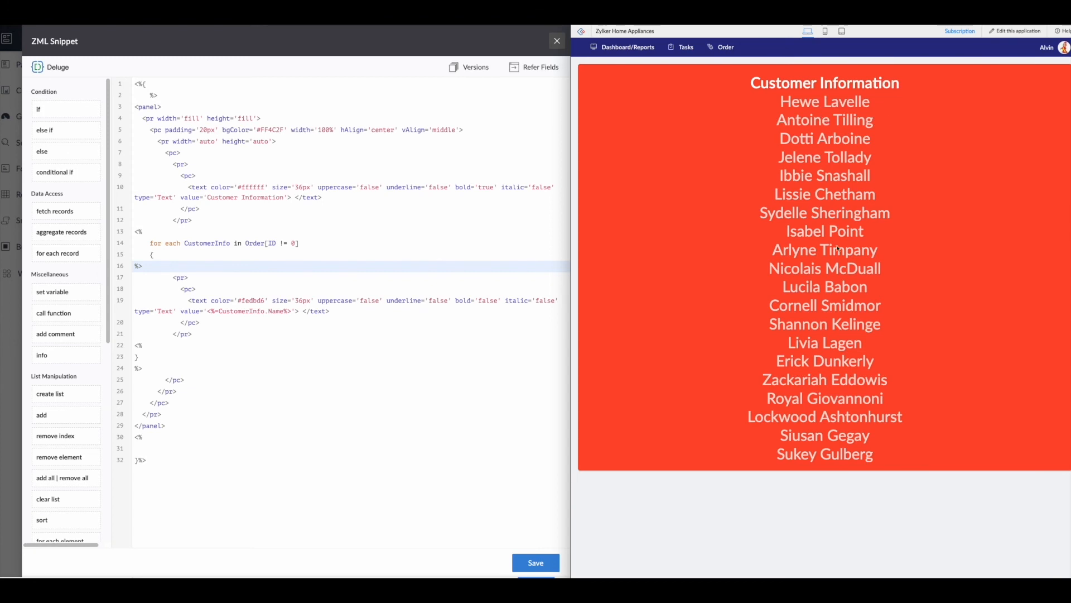
mouse_move(741, 496)
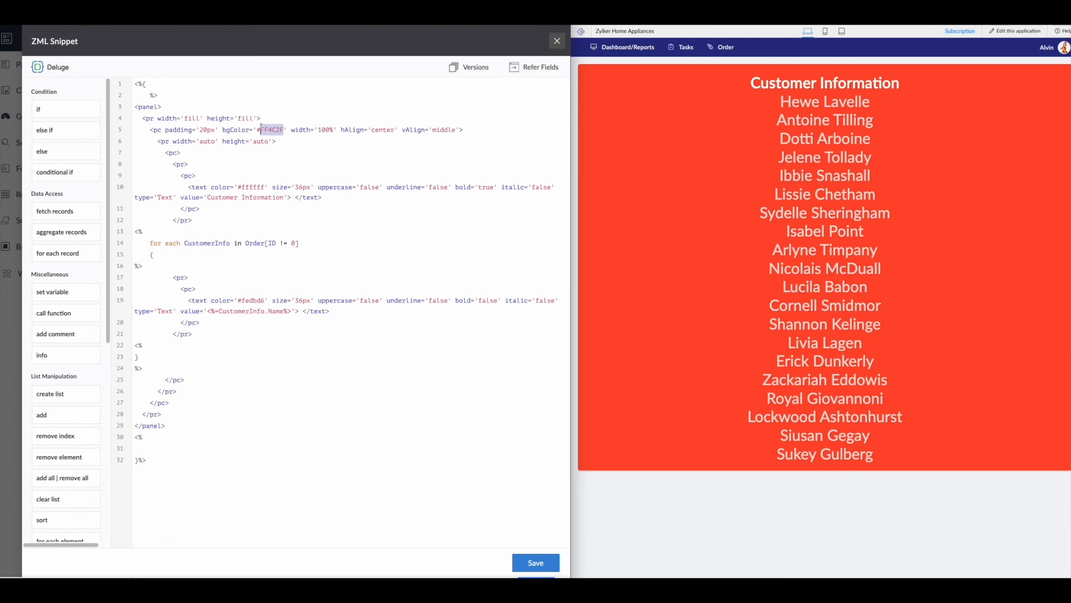
- Replace the card bgColor #FF4C2F with light gray #DADADA and save
type("#DADADA")
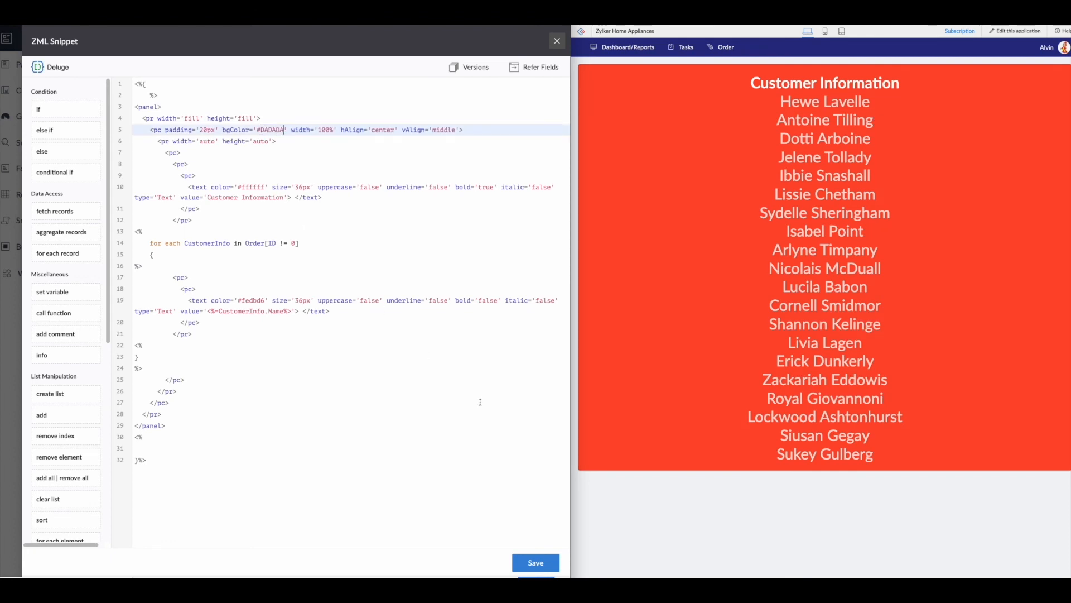
left_click(535, 562)
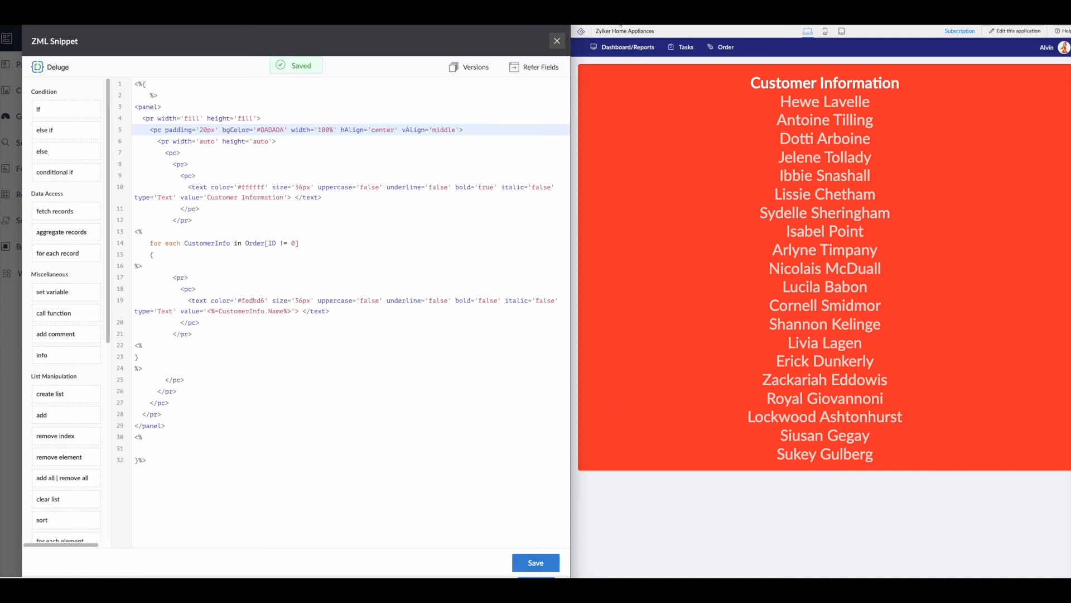
left_click(628, 47)
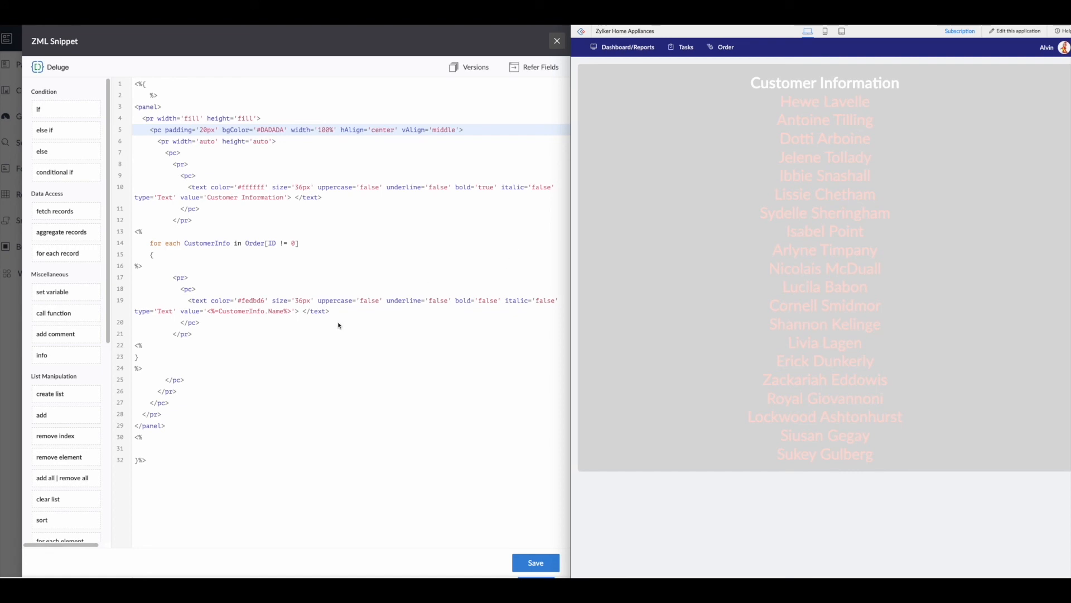
- Set the customer-name text color in the loop to white #ffffff
double_click(251, 300)
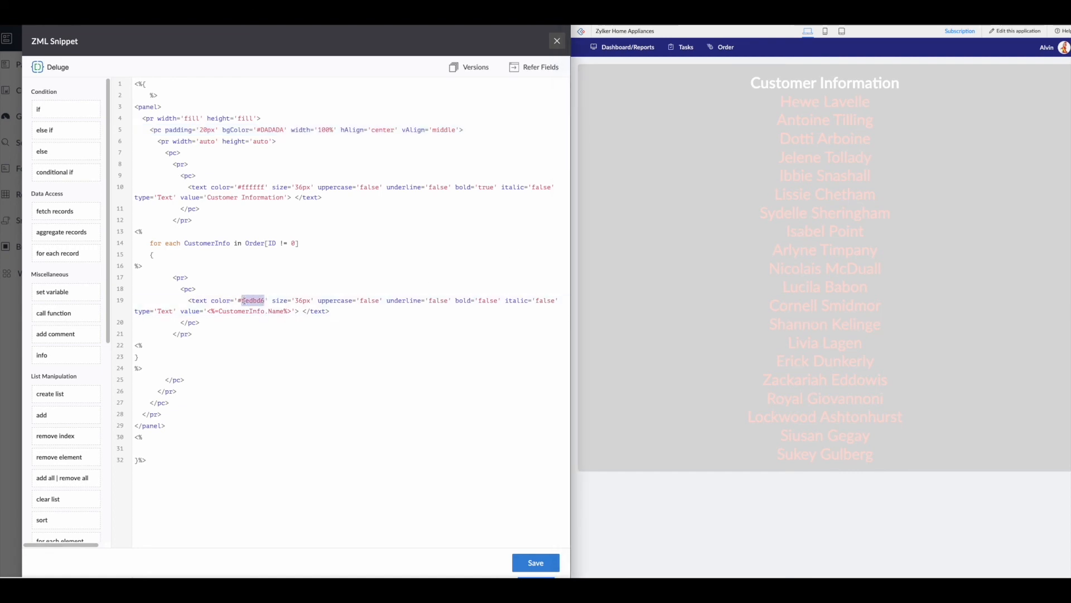
type("#ADADAD")
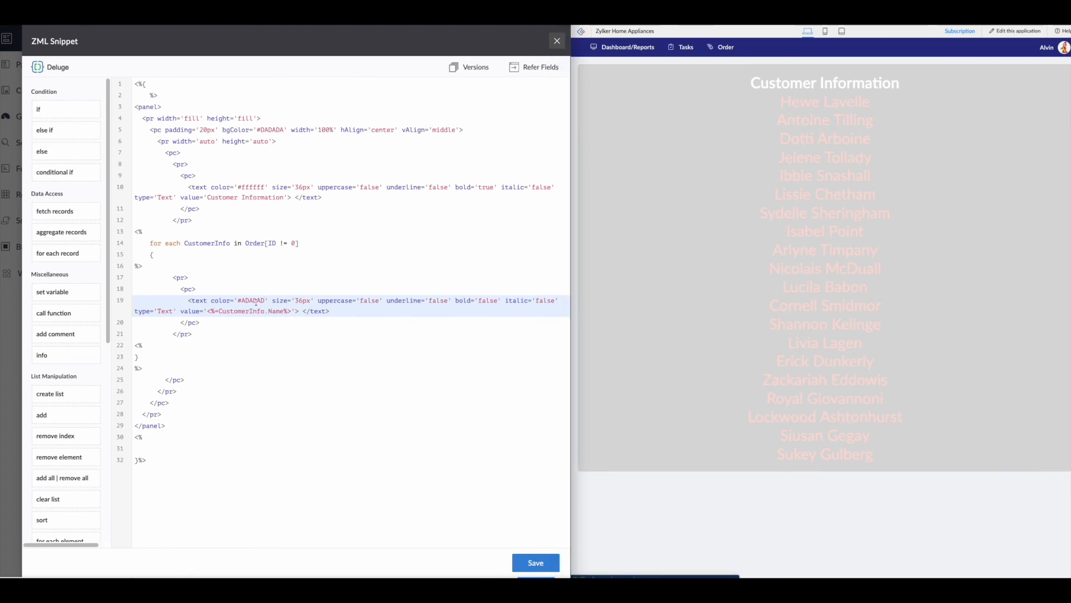
double_click(250, 300)
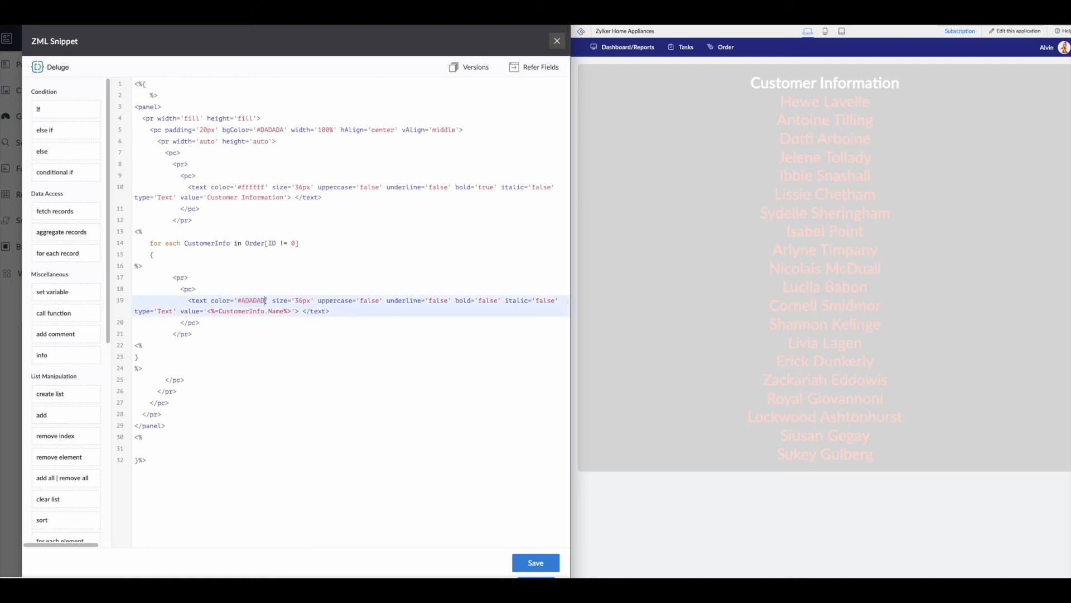
type("#ffffff")
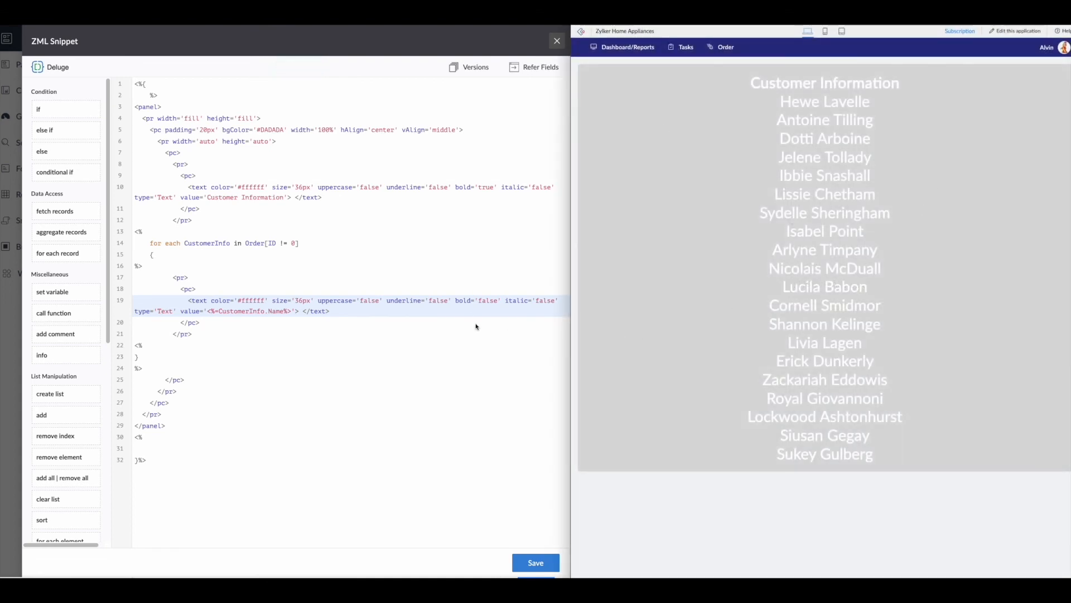
mouse_move(413, 285)
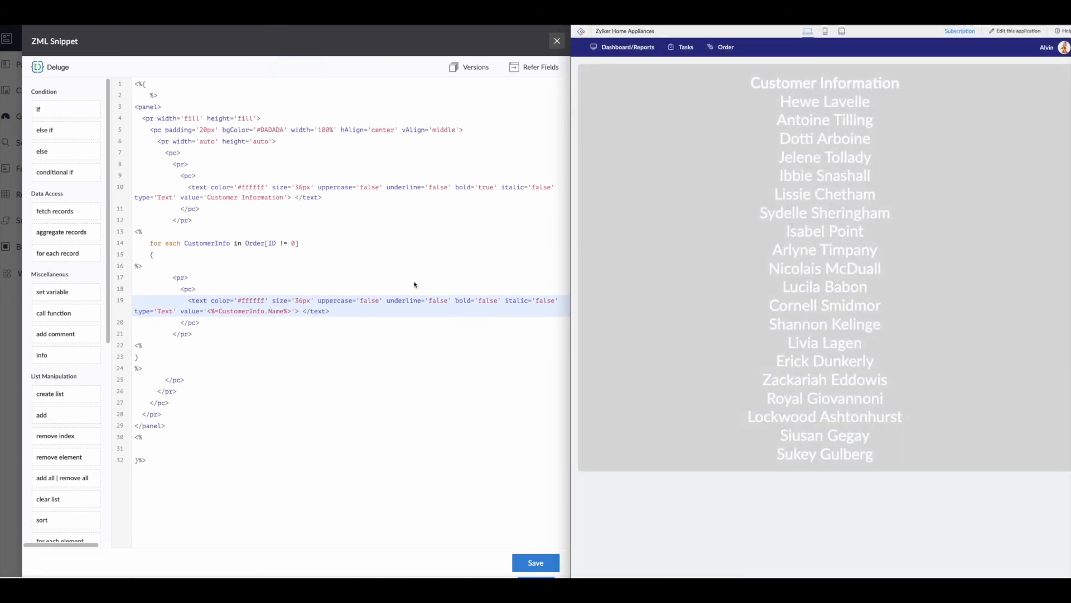
- Change the Customer Information heading color to black #000000
double_click(251, 187)
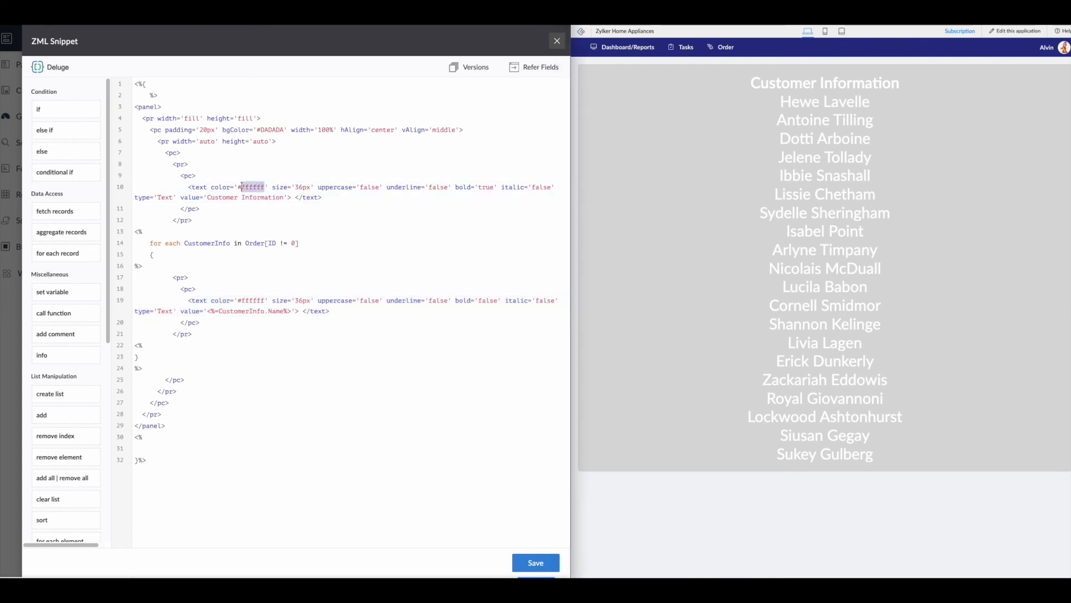
type("000000")
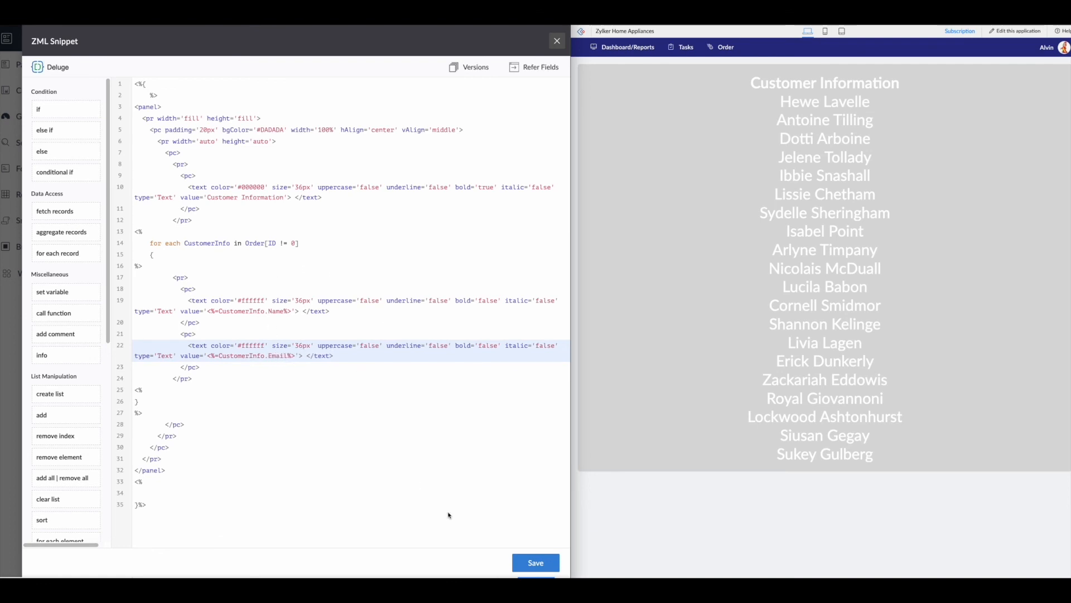
- Save the snippet and refresh the preview to show names with emails under a black heading
left_click(535, 563)
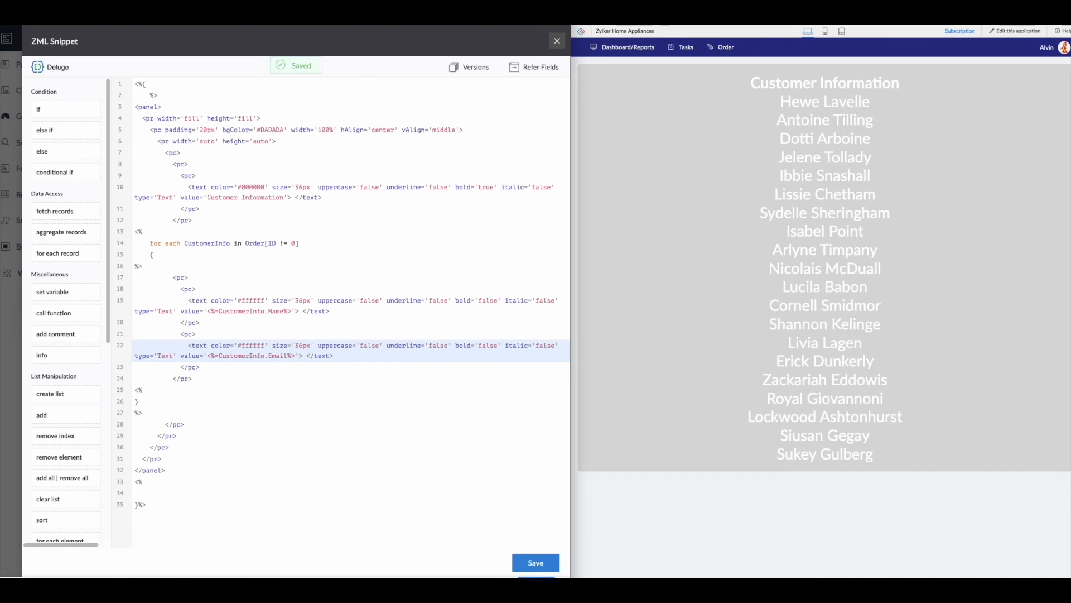
left_click(534, 563)
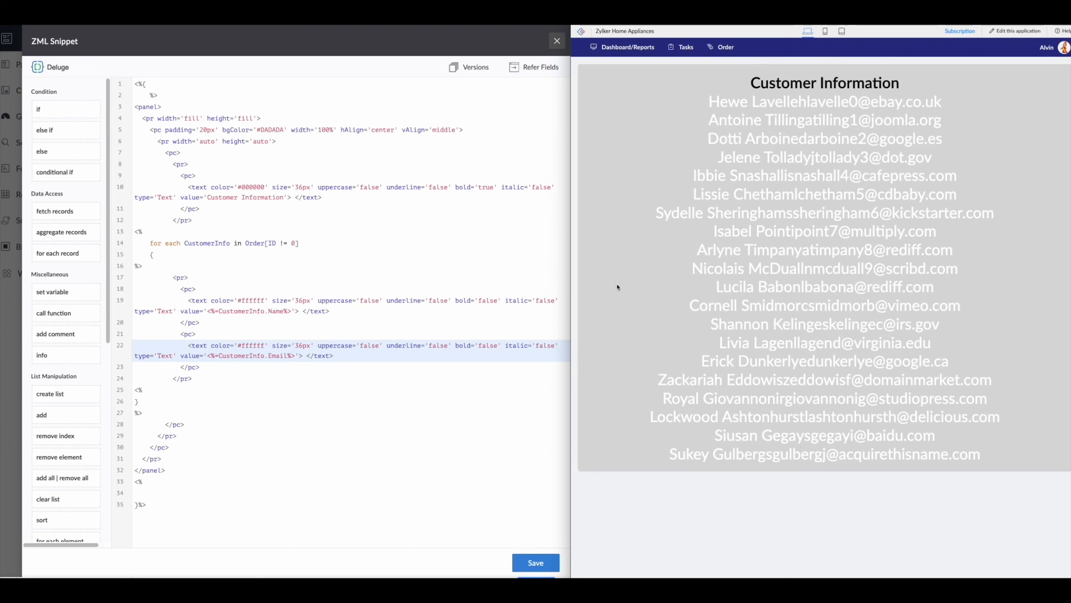
mouse_move(156, 340)
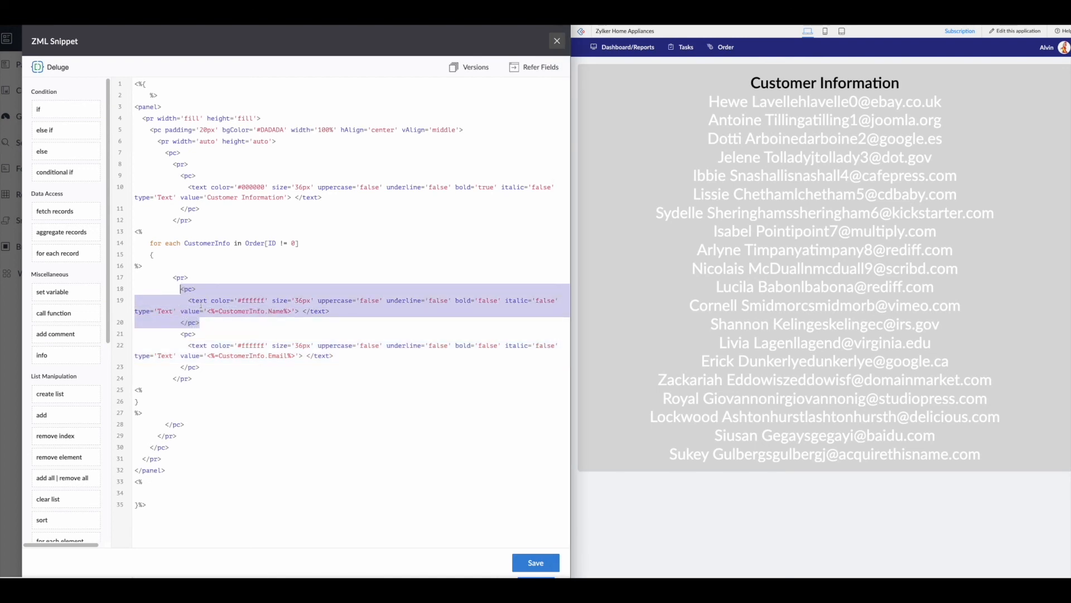
- Paste a copy of the name line, set its value to ' - ' between name and email, and save
left_click(204, 321)
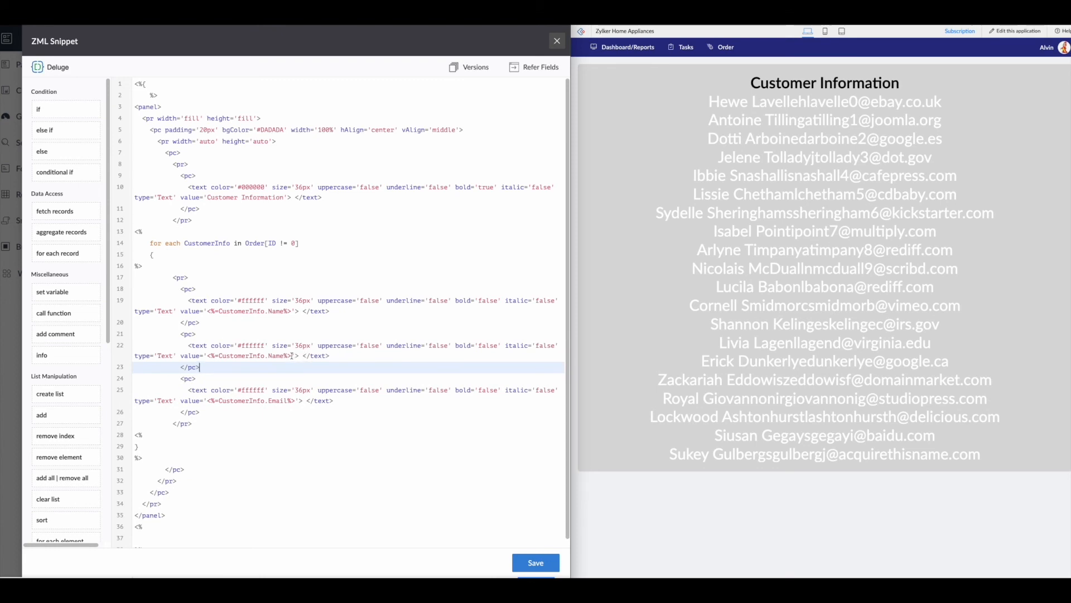
double_click(257, 354)
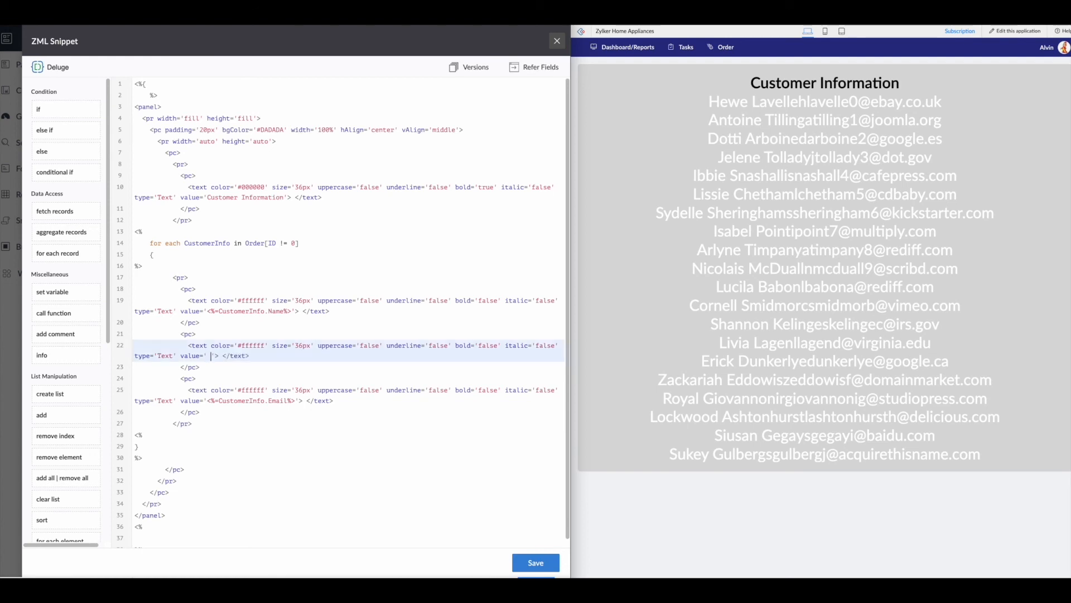
type("-")
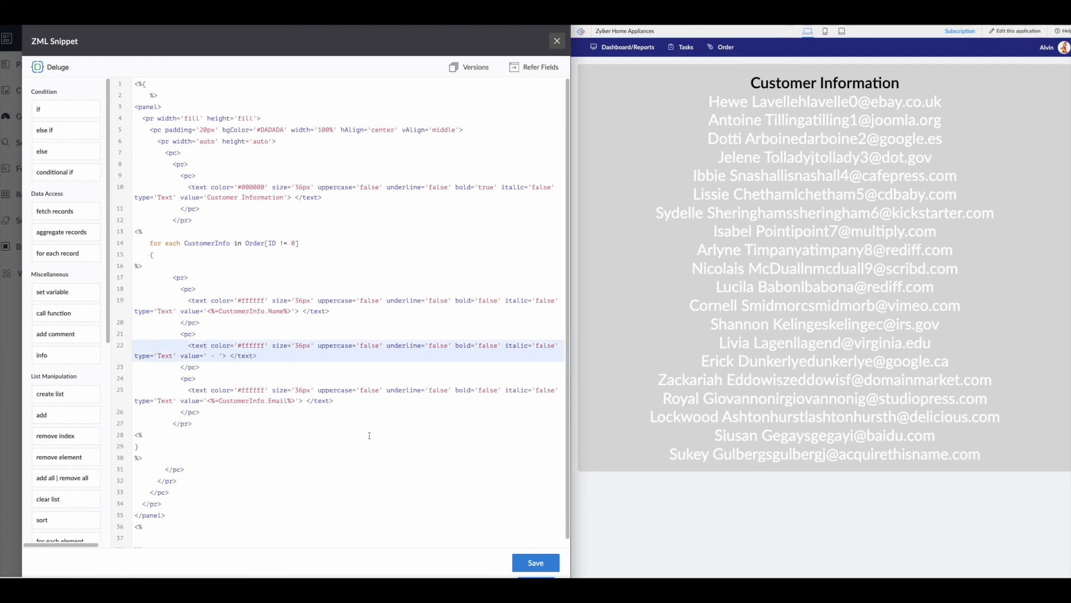
left_click(536, 562)
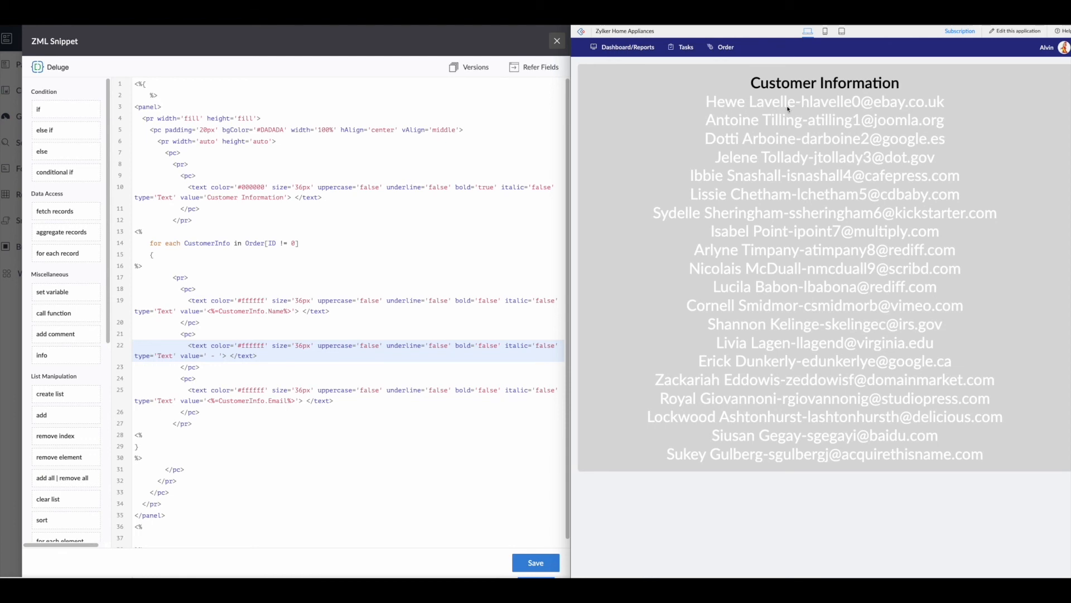
mouse_move(859, 495)
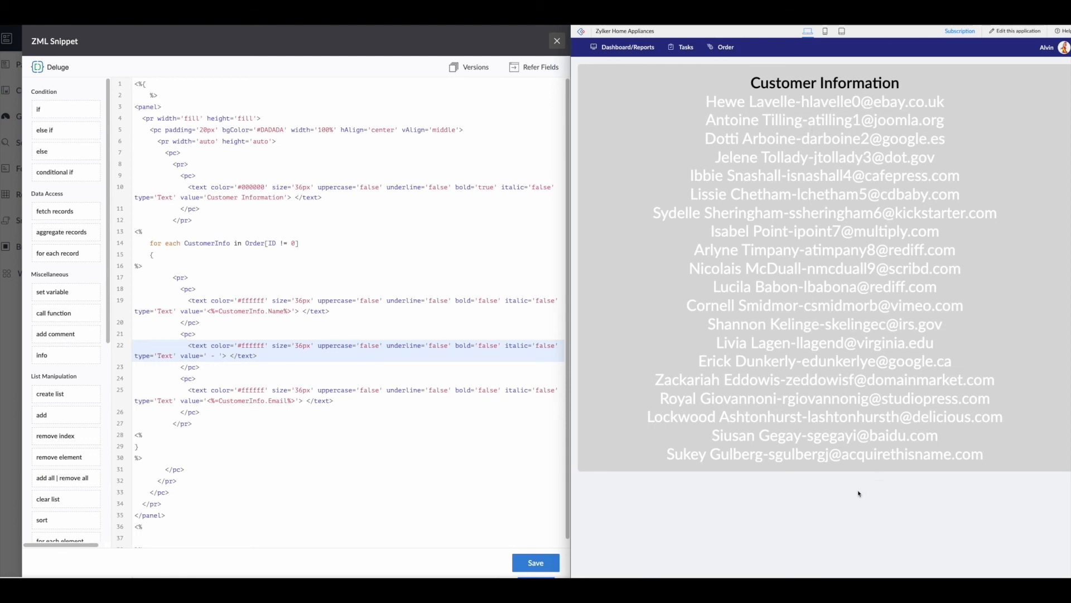
mouse_move(508, 463)
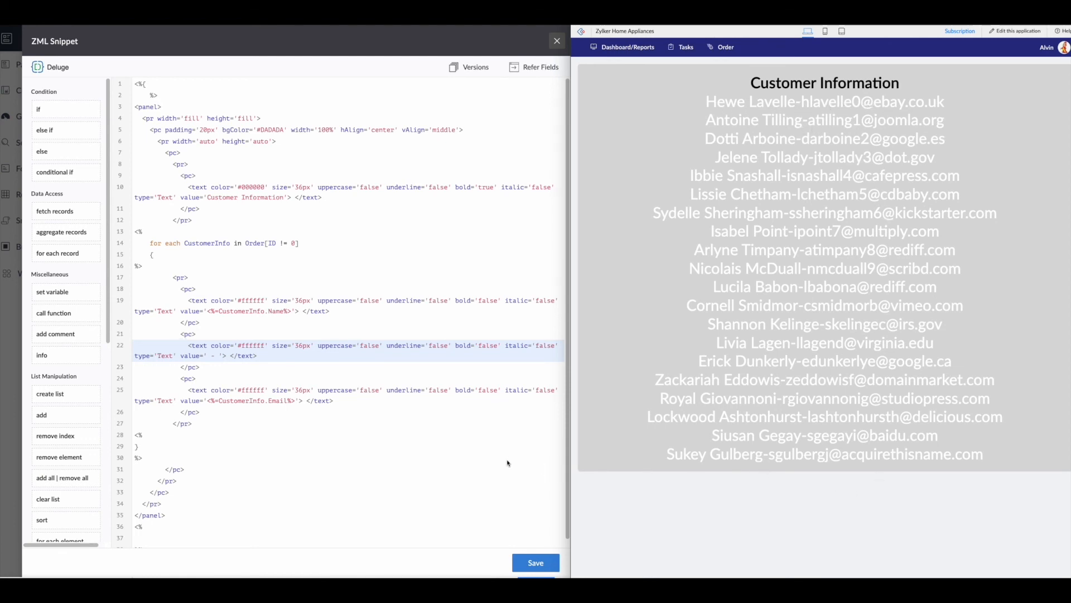
mouse_move(820, 154)
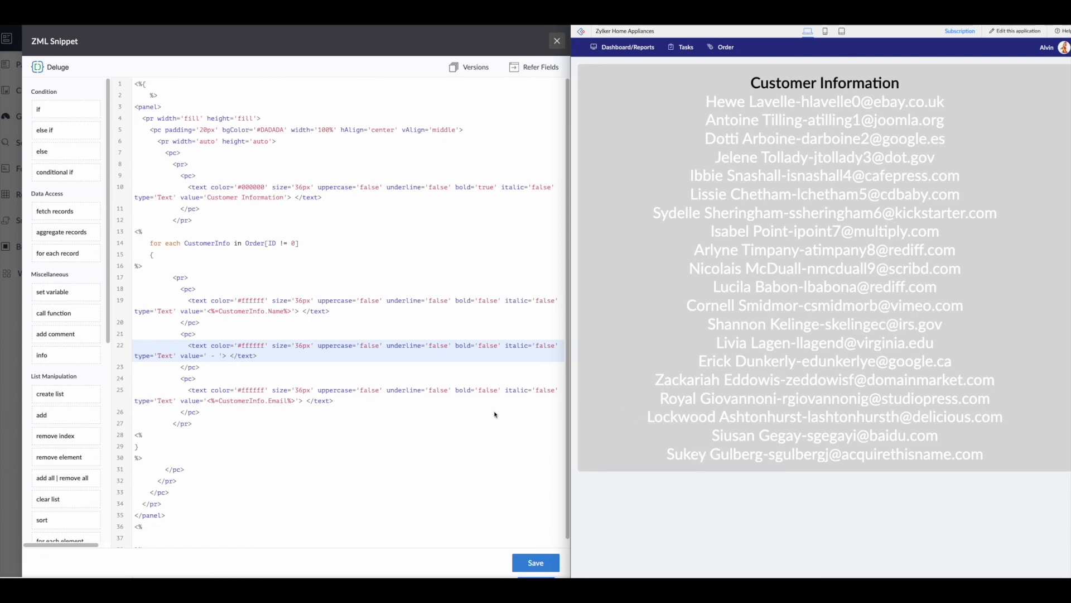
mouse_move(280, 413)
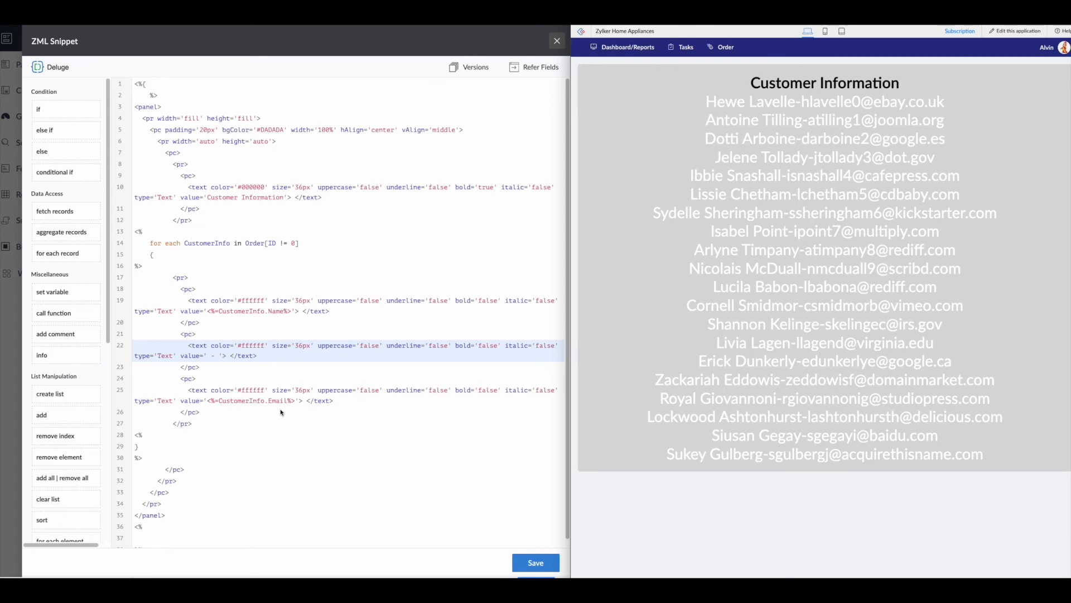
mouse_move(251, 404)
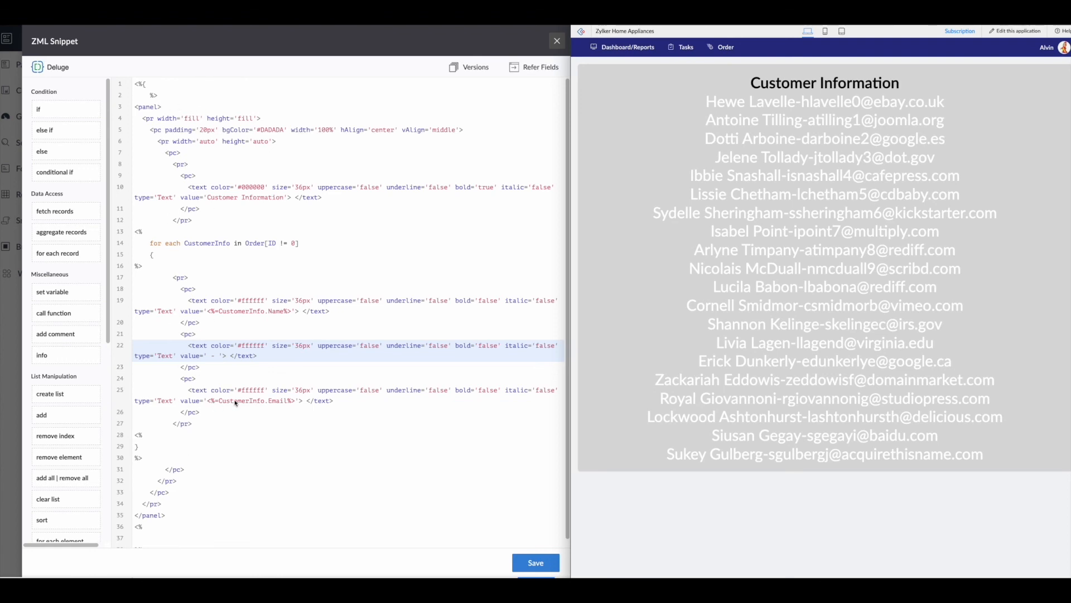
mouse_move(659, 363)
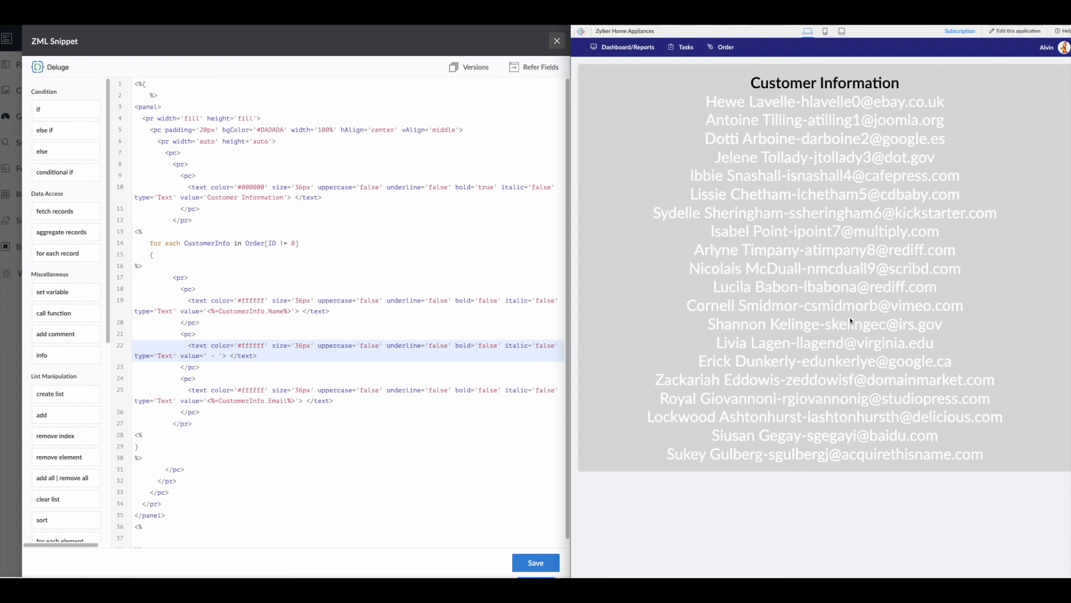
mouse_move(768, 225)
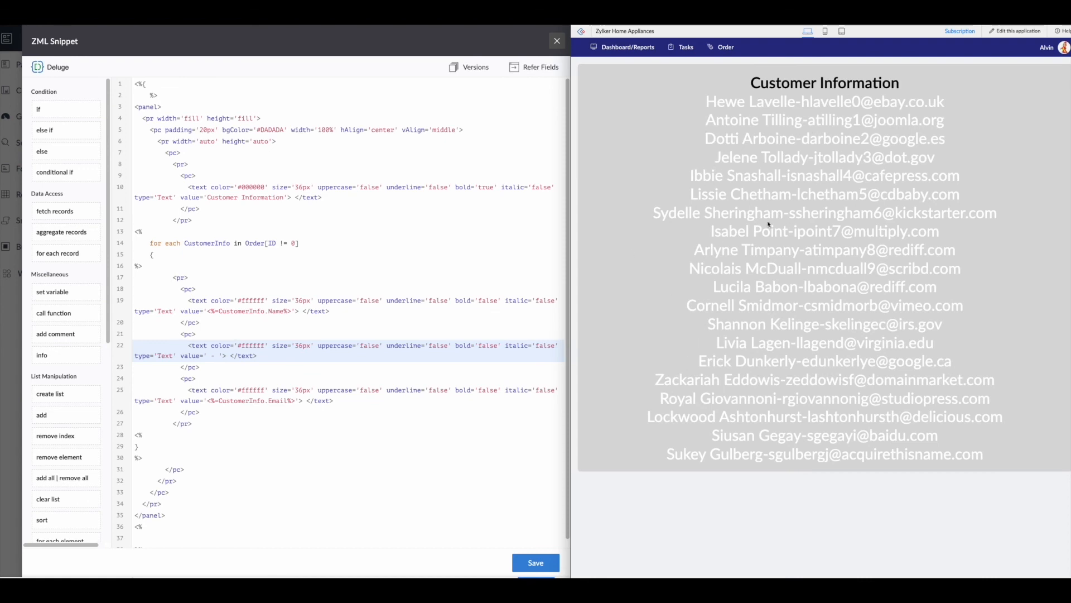